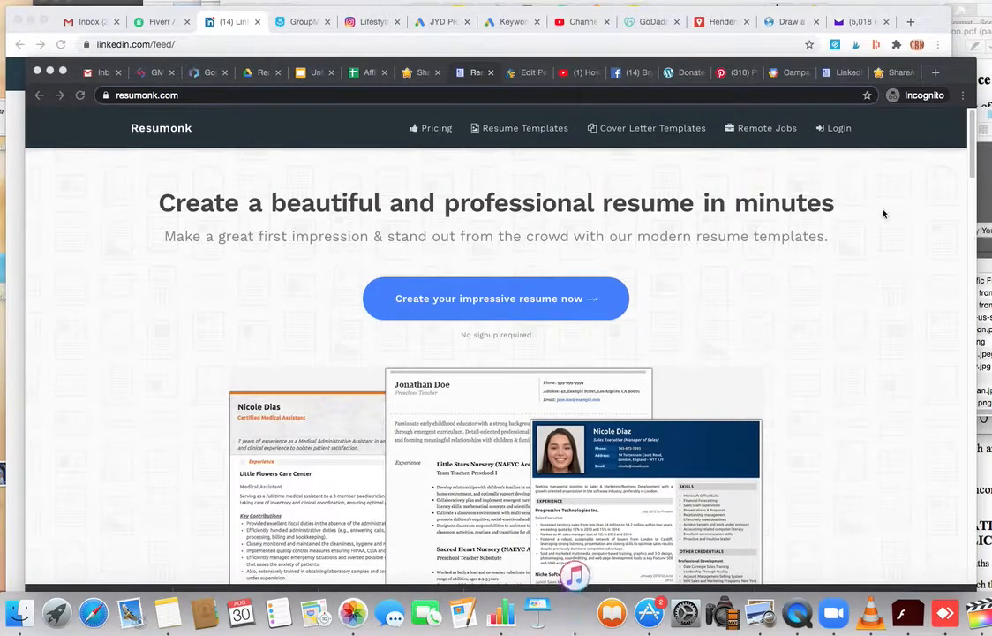
# - Leave the presentation for the Resumonk homepage and scroll down to its footer
pyautogui.click(315, 72)
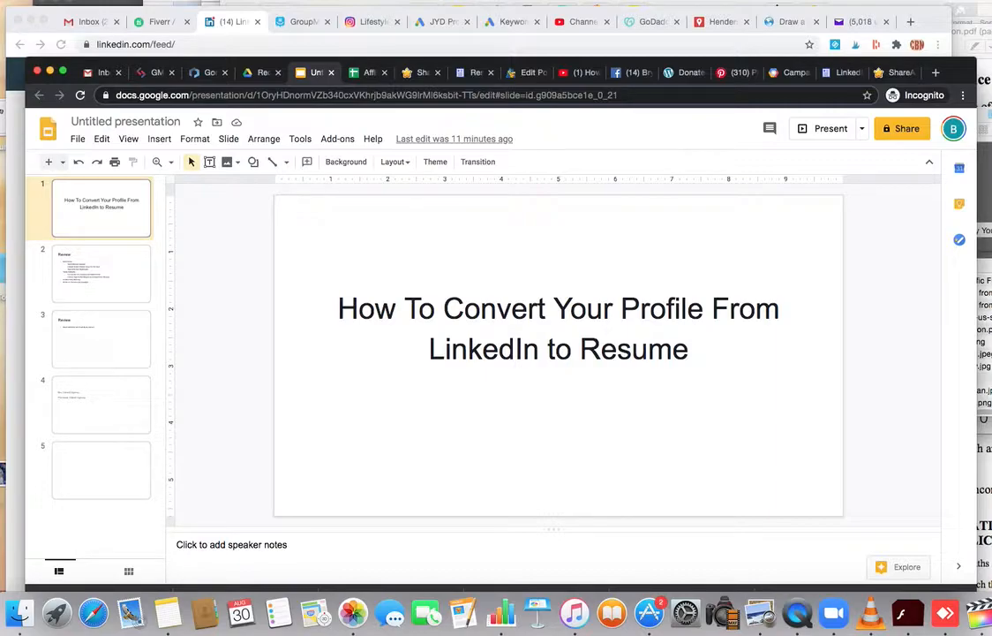
pyautogui.click(231, 22)
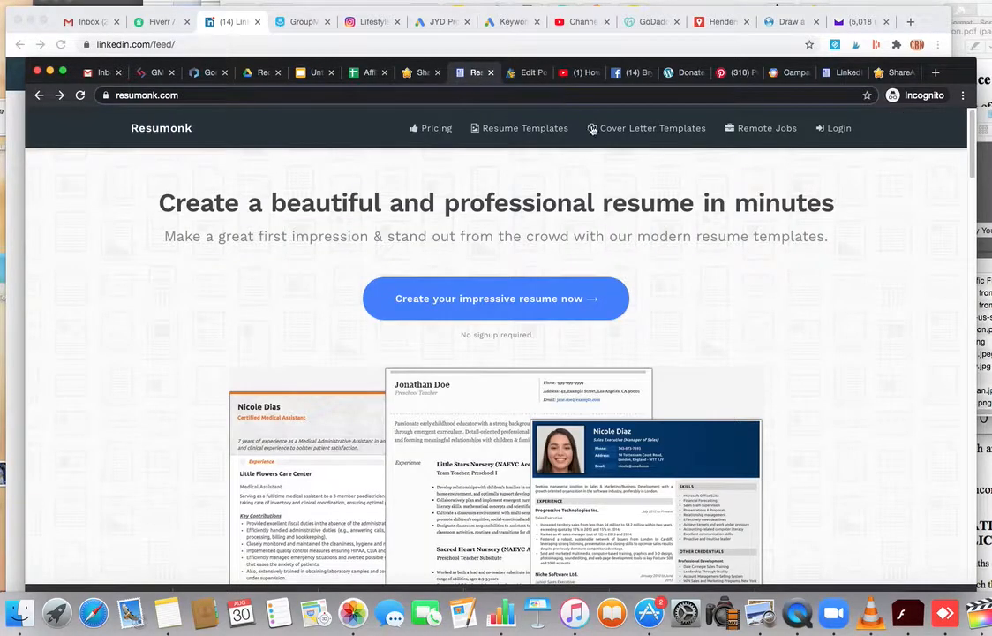
pyautogui.scroll(-3)
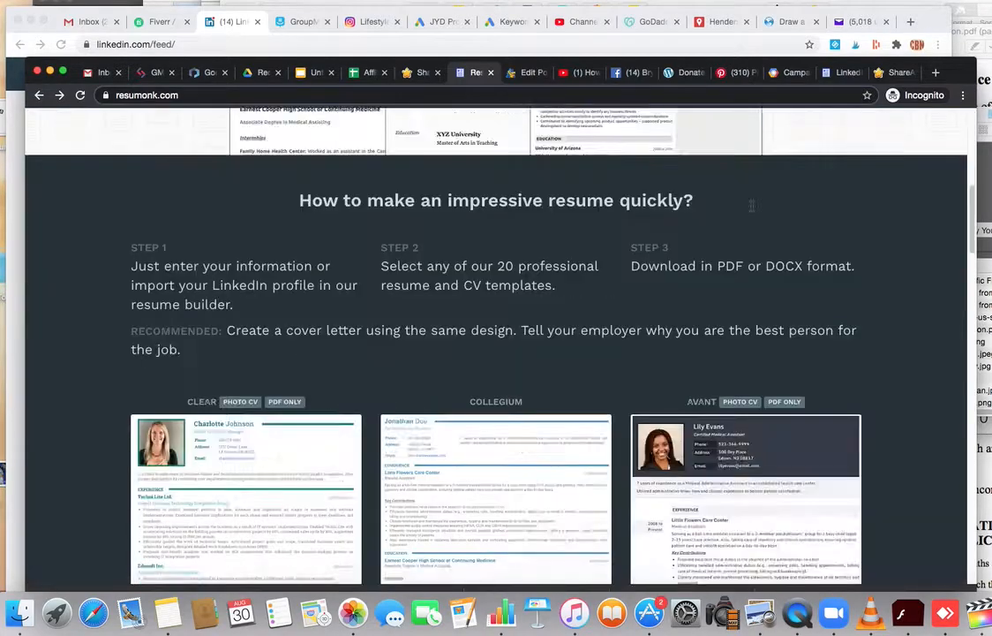
pyautogui.scroll(-3)
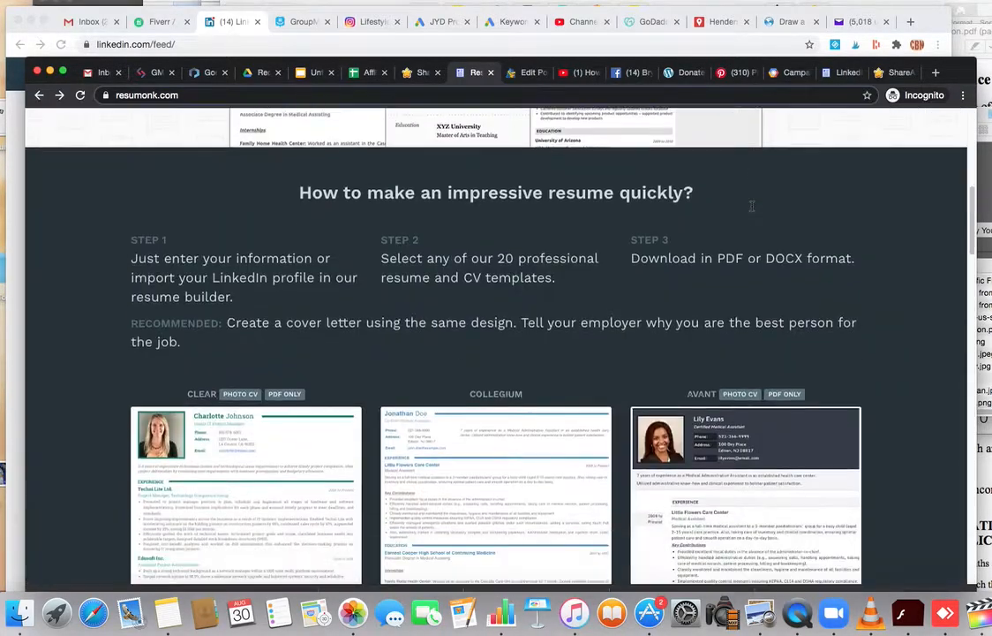
pyautogui.scroll(-3)
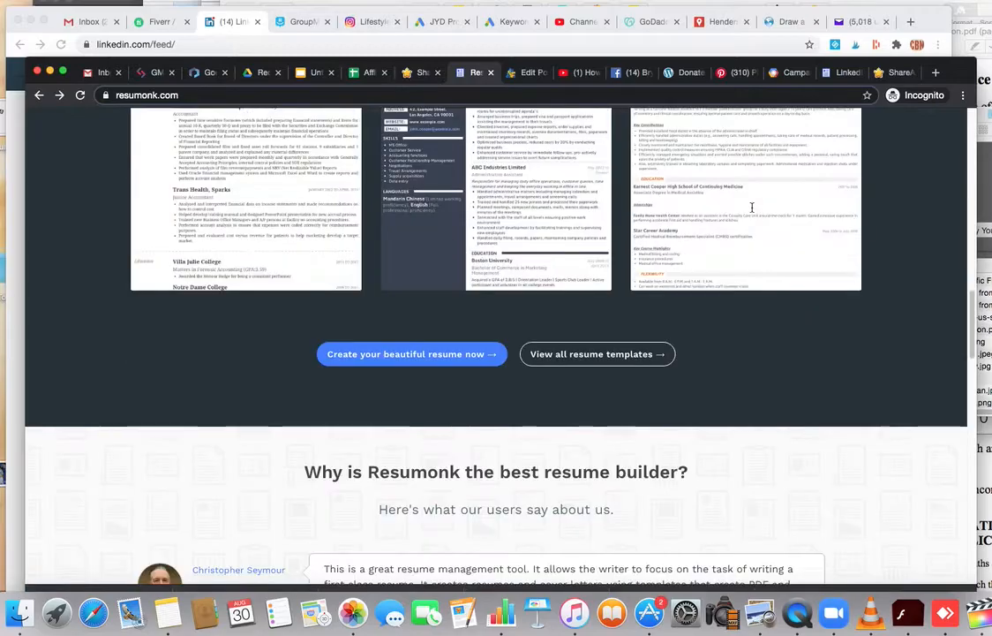
pyautogui.scroll(-3)
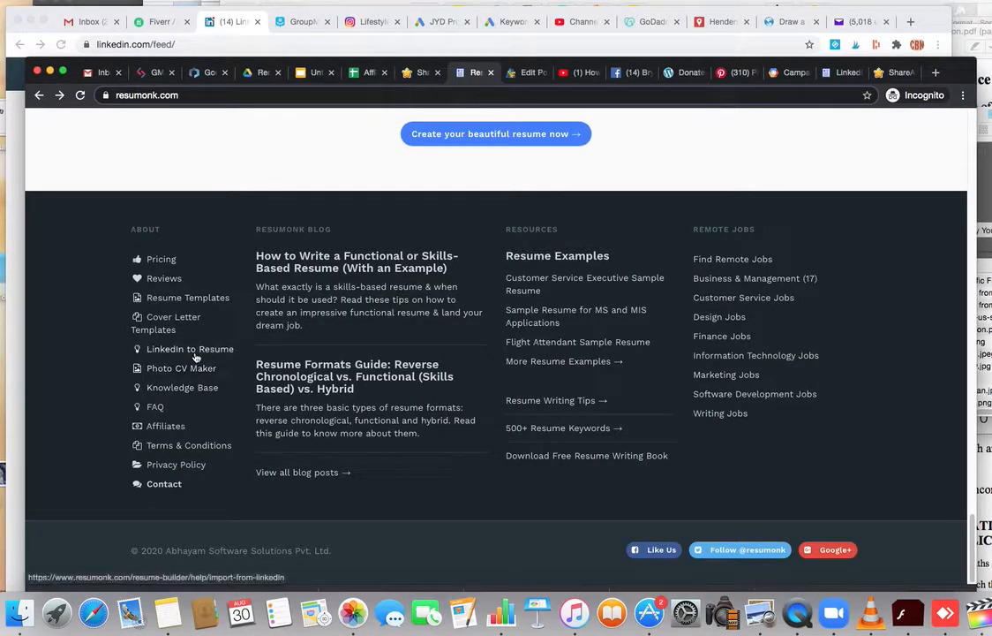
# - Open the 'Linkedin to Resume' guide and scroll through its LinkedIn export instructions
pyautogui.click(190, 348)
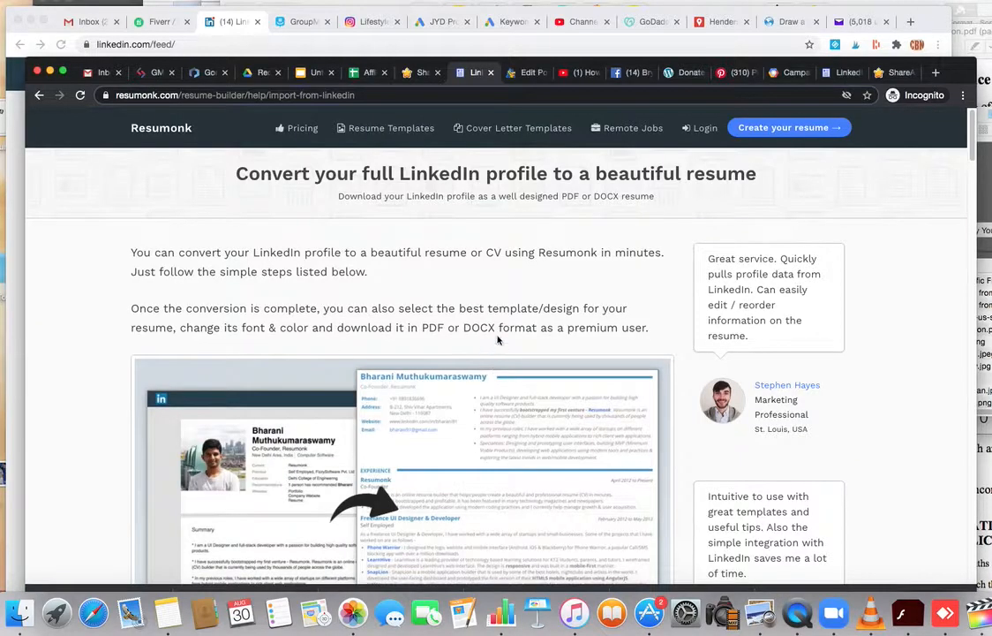
pyautogui.scroll(-3)
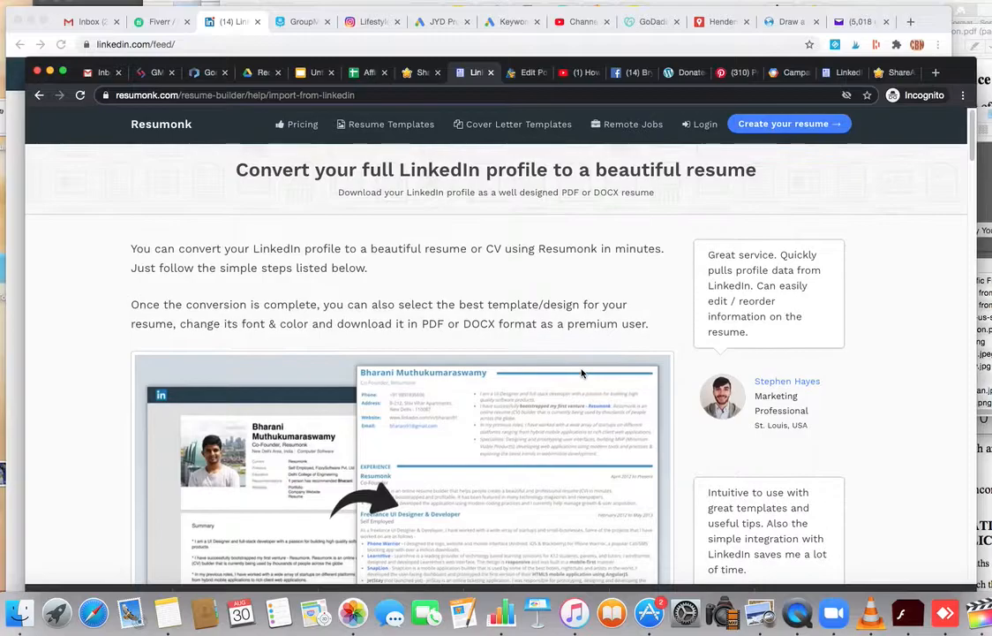
pyautogui.scroll(-3)
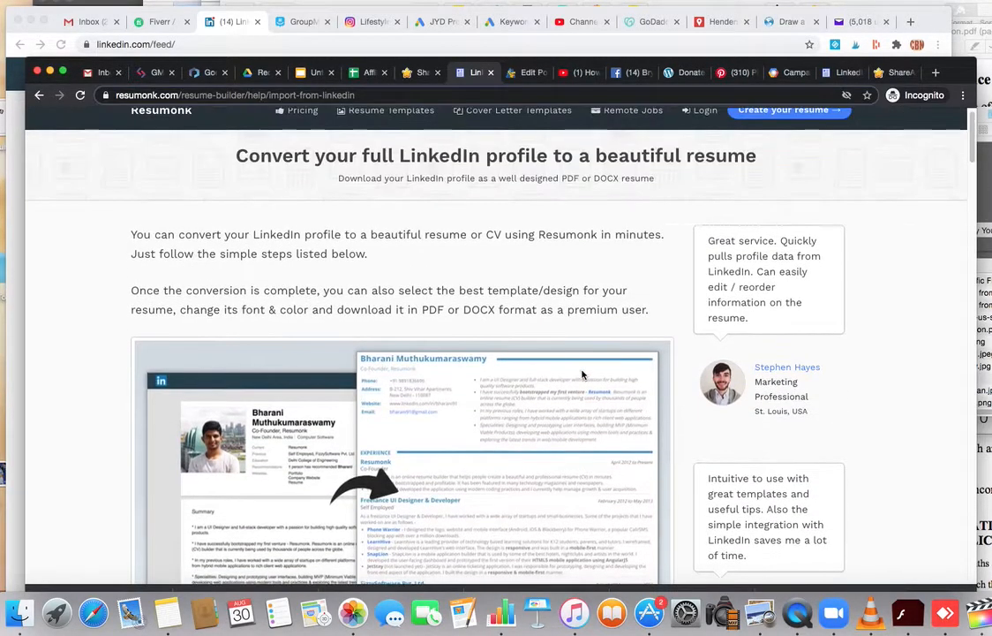
pyautogui.scroll(-3)
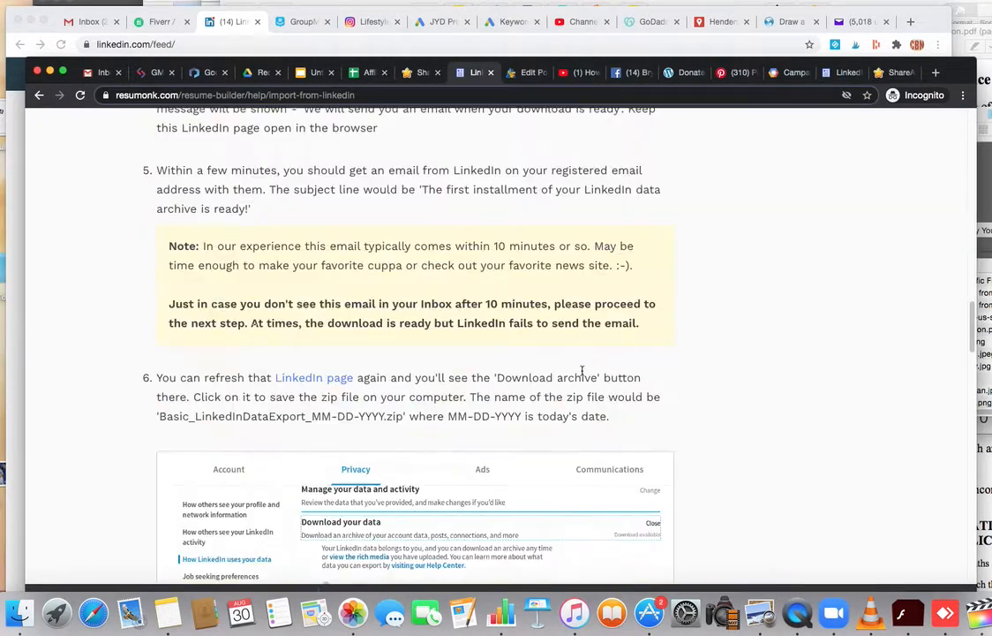
pyautogui.scroll(-3)
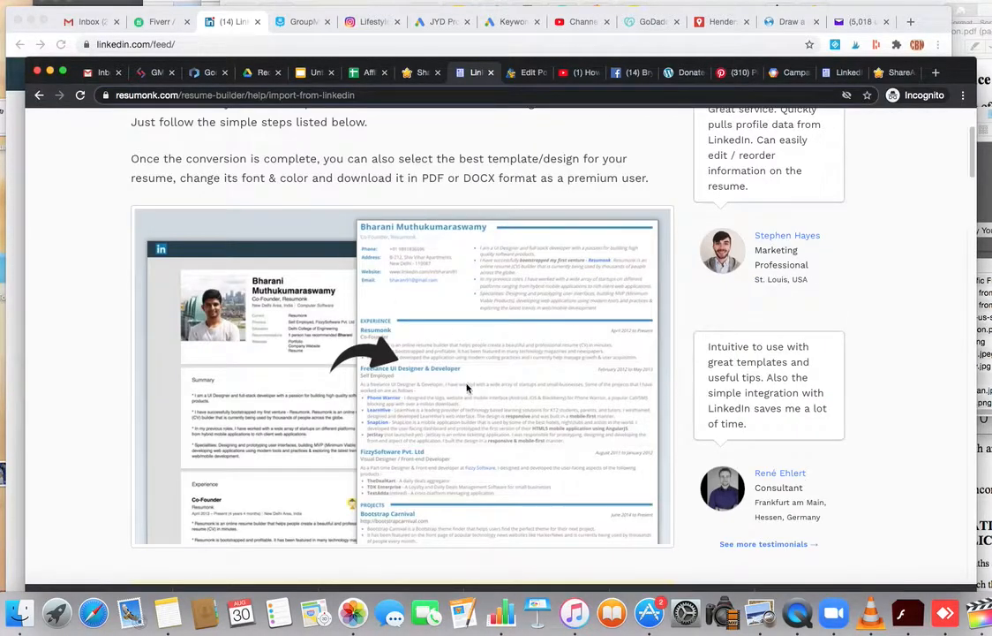
pyautogui.moveTo(260, 57)
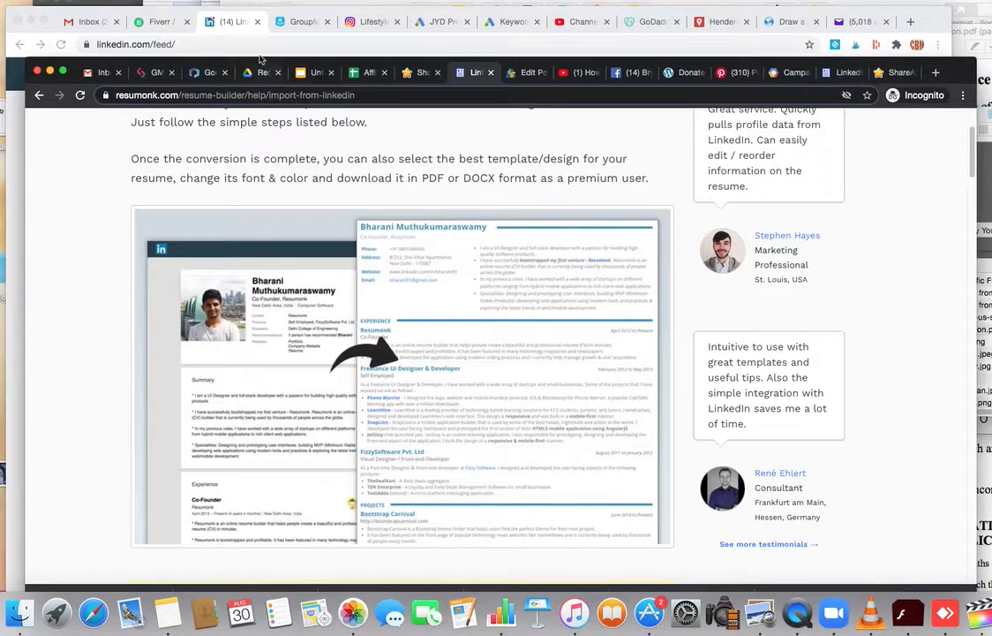
# - Bring LinkedIn to the front and reach Settings & Privacy from the Me menu
pyautogui.click(232, 22)
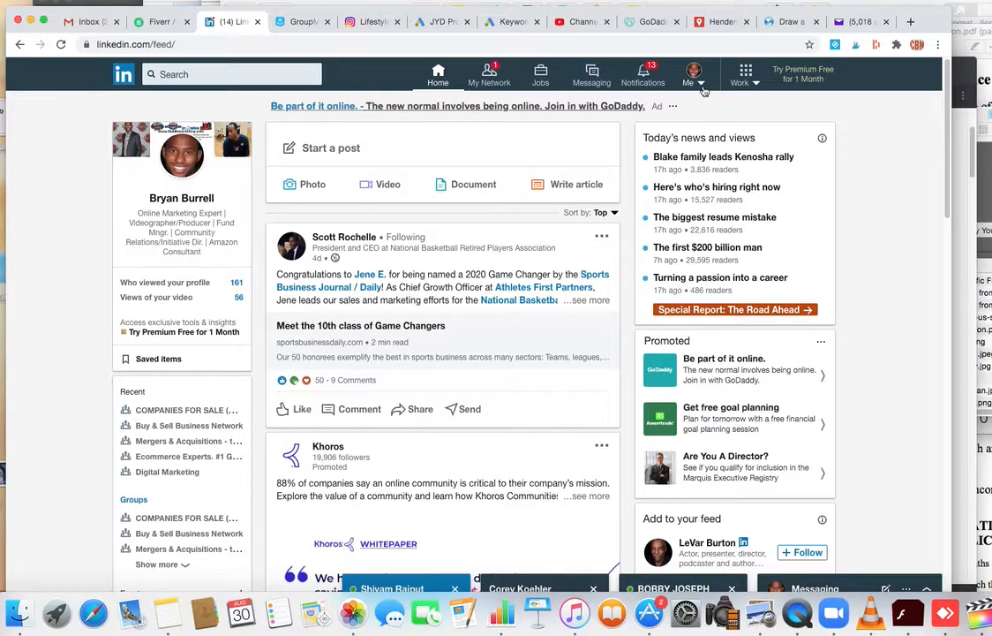
pyautogui.click(689, 78)
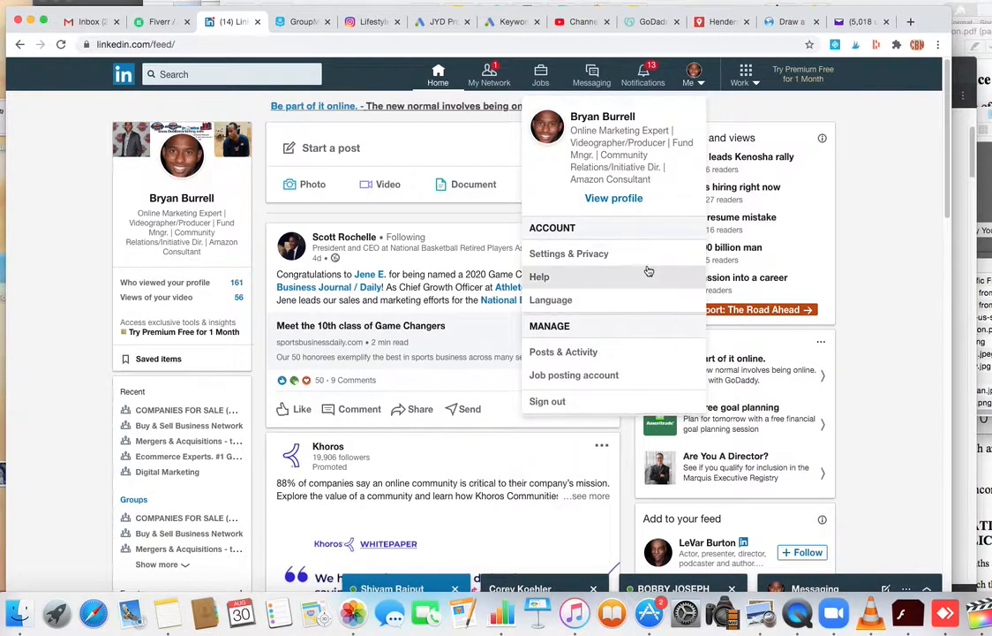
pyautogui.click(569, 253)
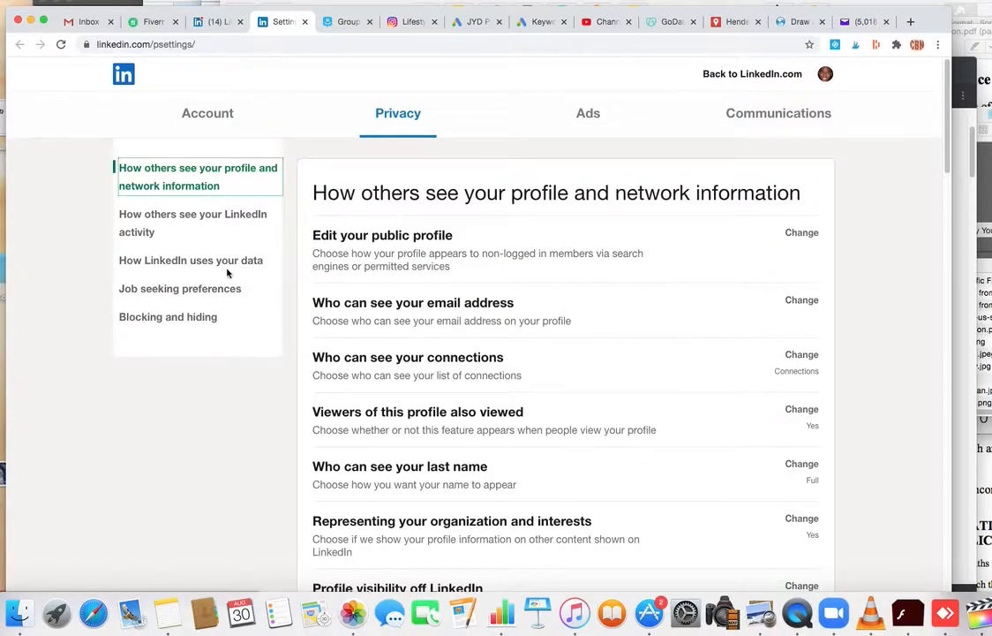
pyautogui.moveTo(178, 265)
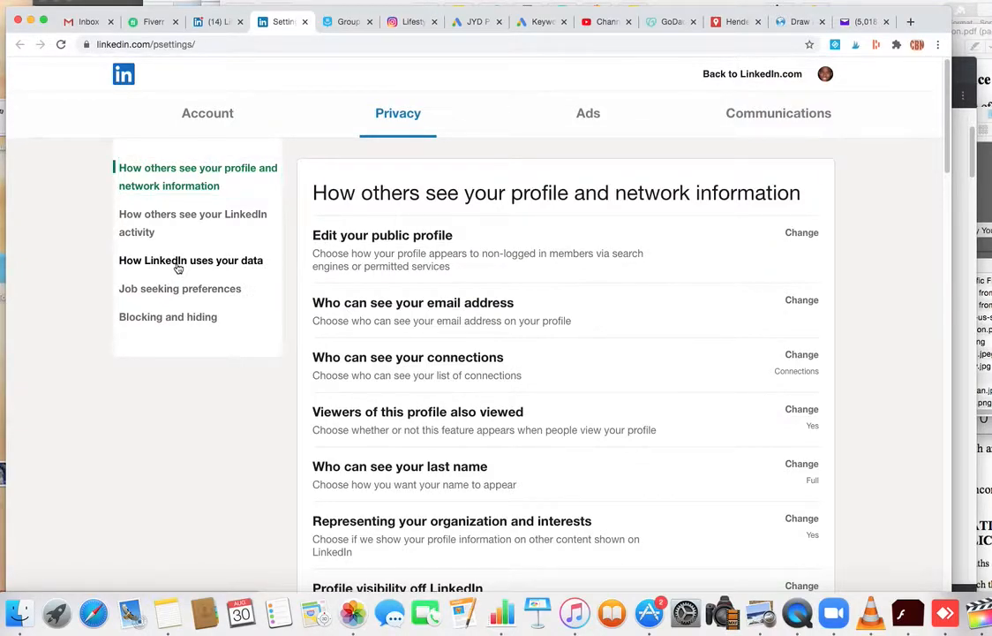
# - Under 'How LinkedIn uses your data', pick the larger data archive for 'Get a copy of your data'
pyautogui.click(191, 260)
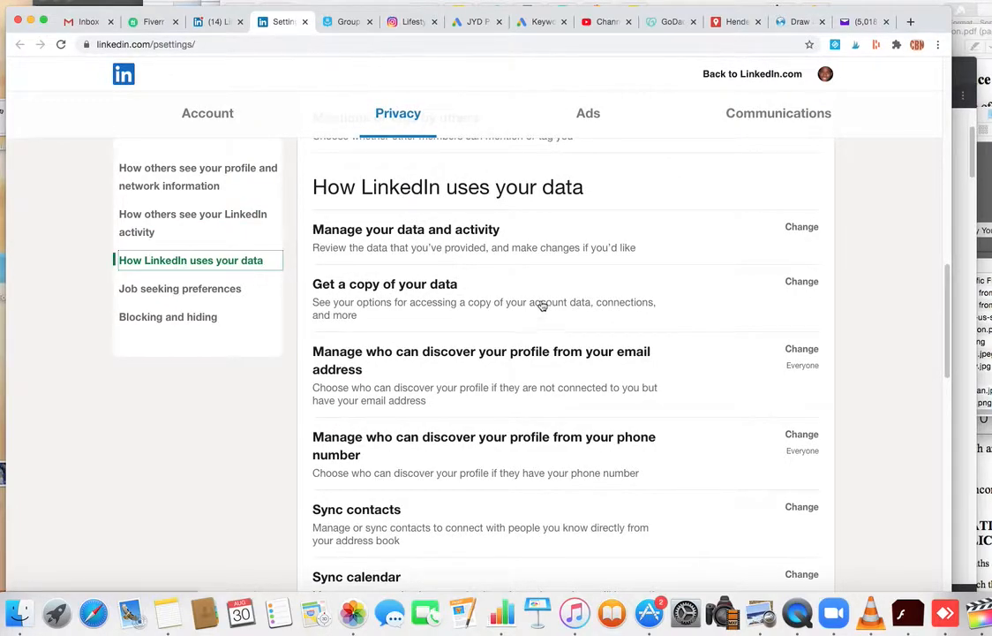
pyautogui.click(801, 281)
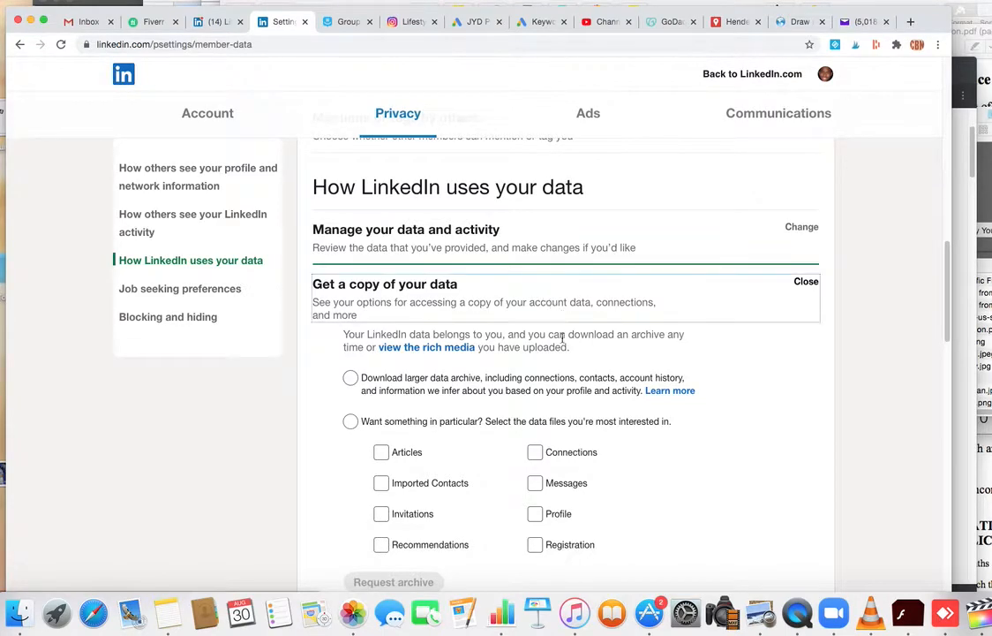
pyautogui.click(350, 377)
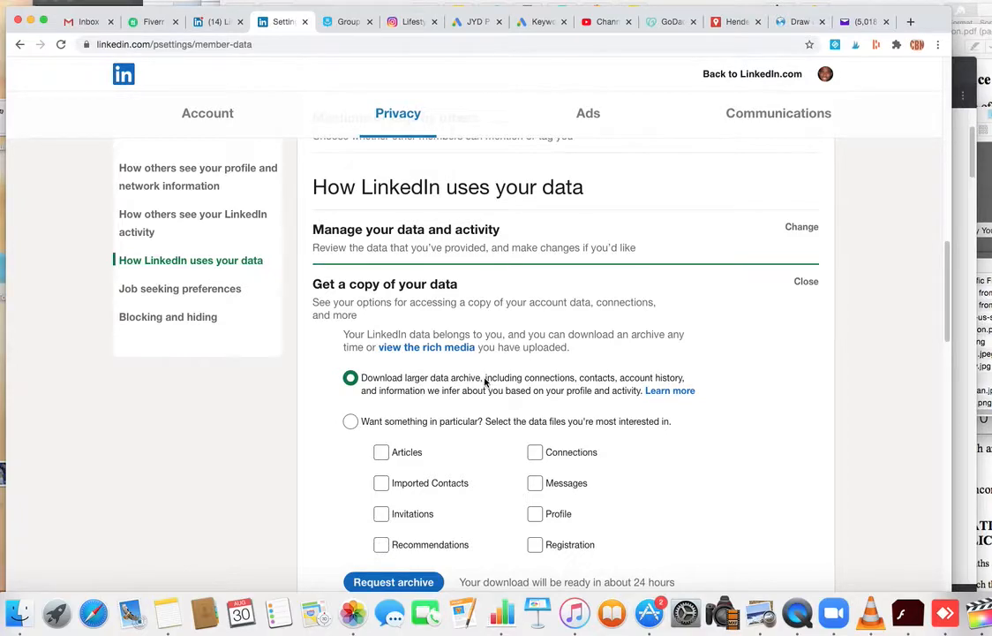
pyautogui.scroll(-3)
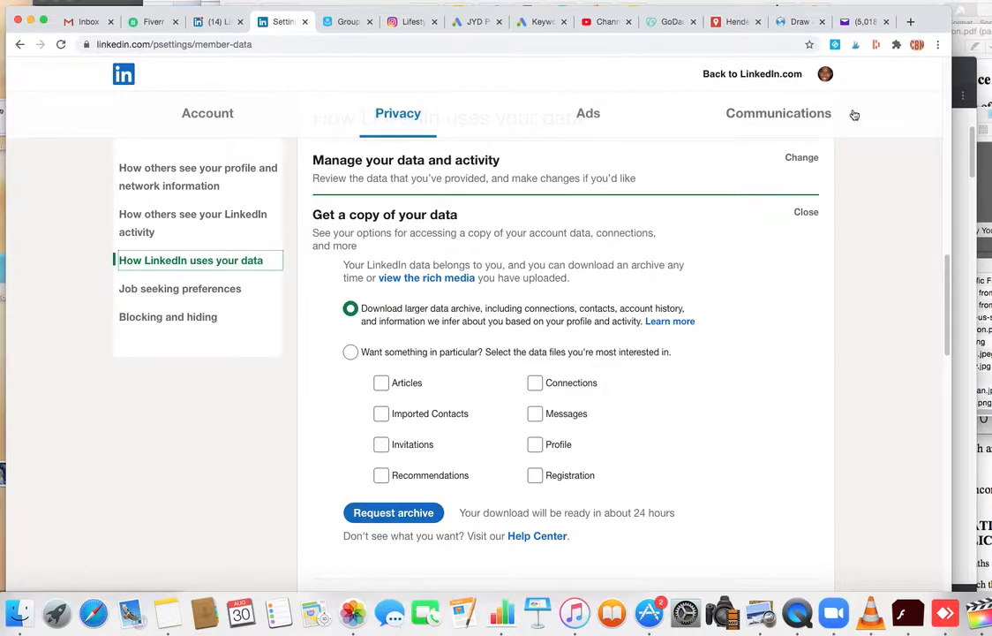
pyautogui.moveTo(967, 82)
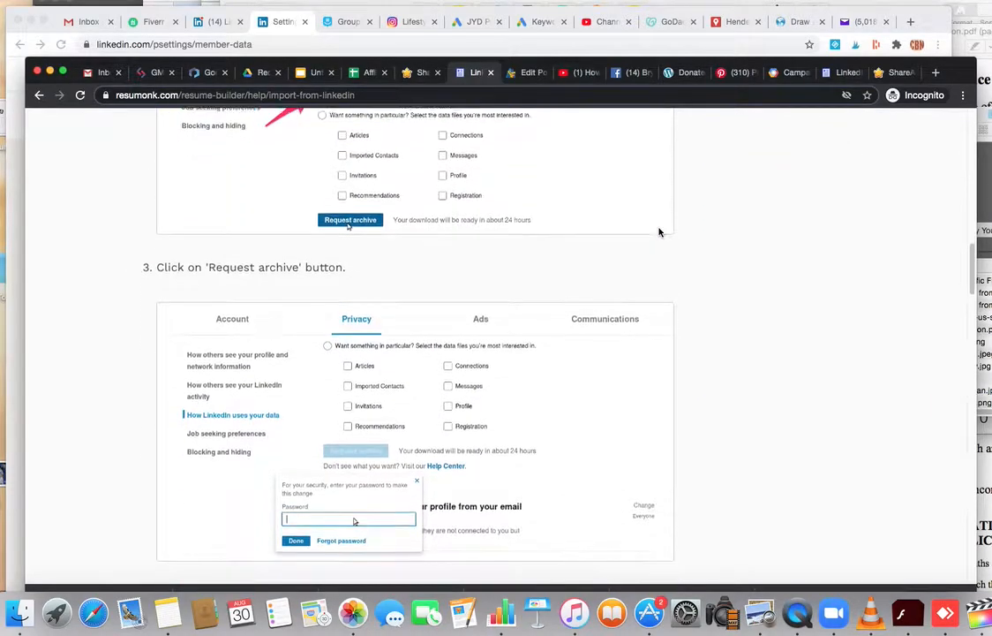
pyautogui.scroll(-3)
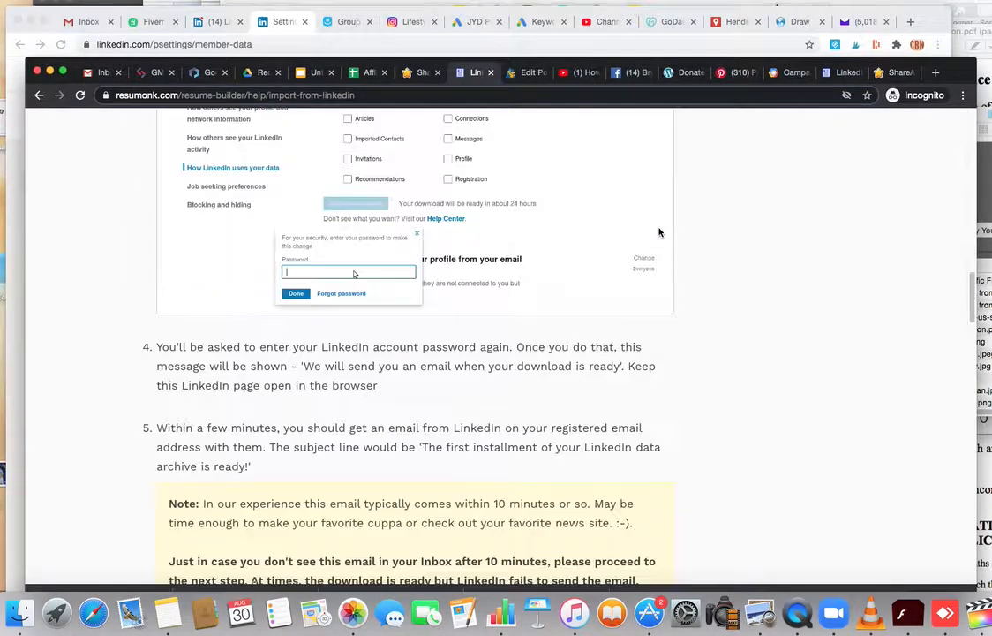
pyautogui.scroll(-3)
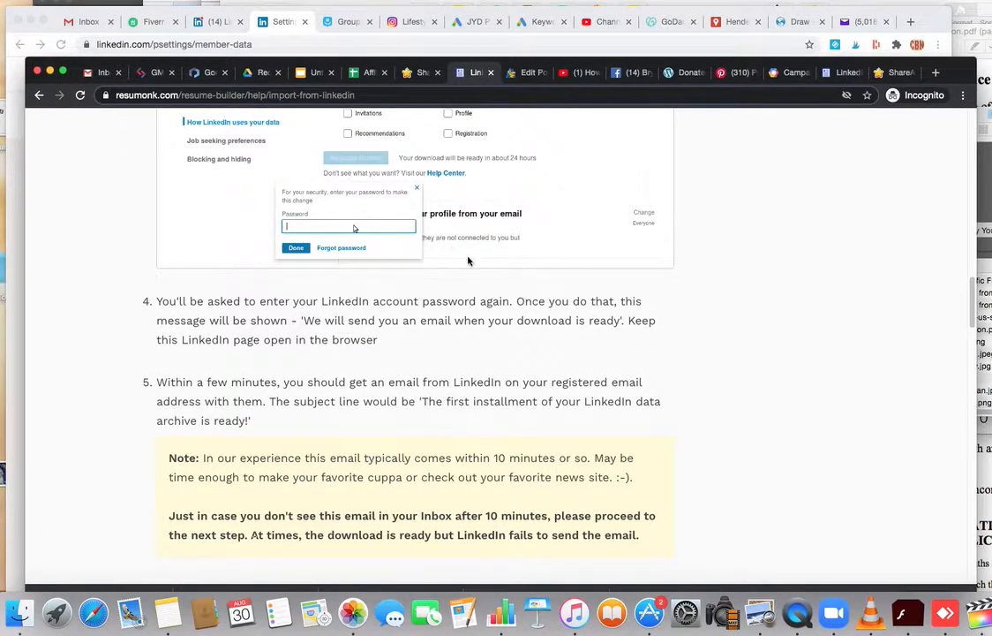
pyautogui.scroll(-3)
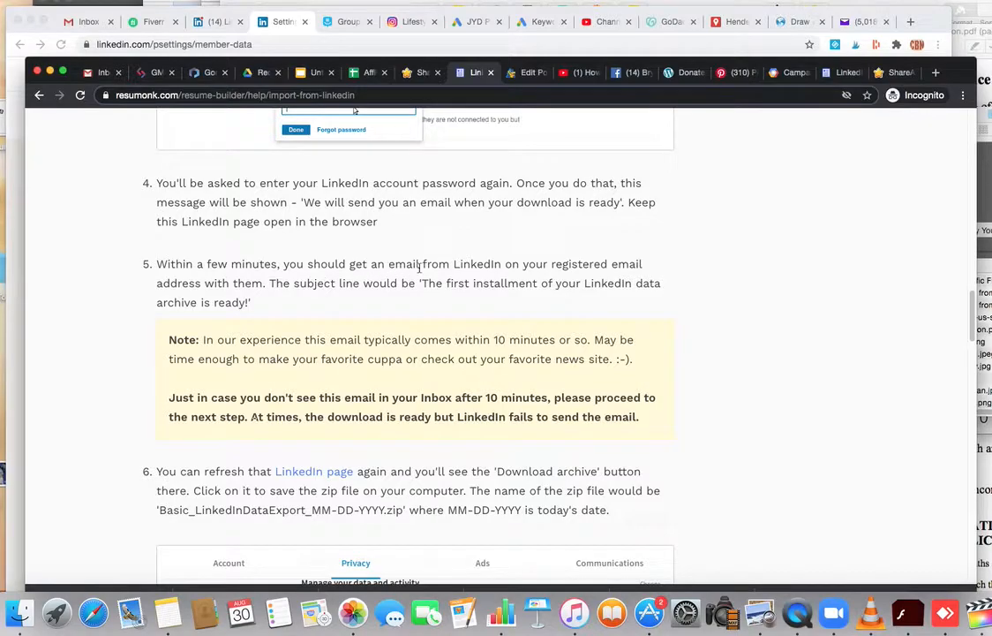
pyautogui.moveTo(634, 267)
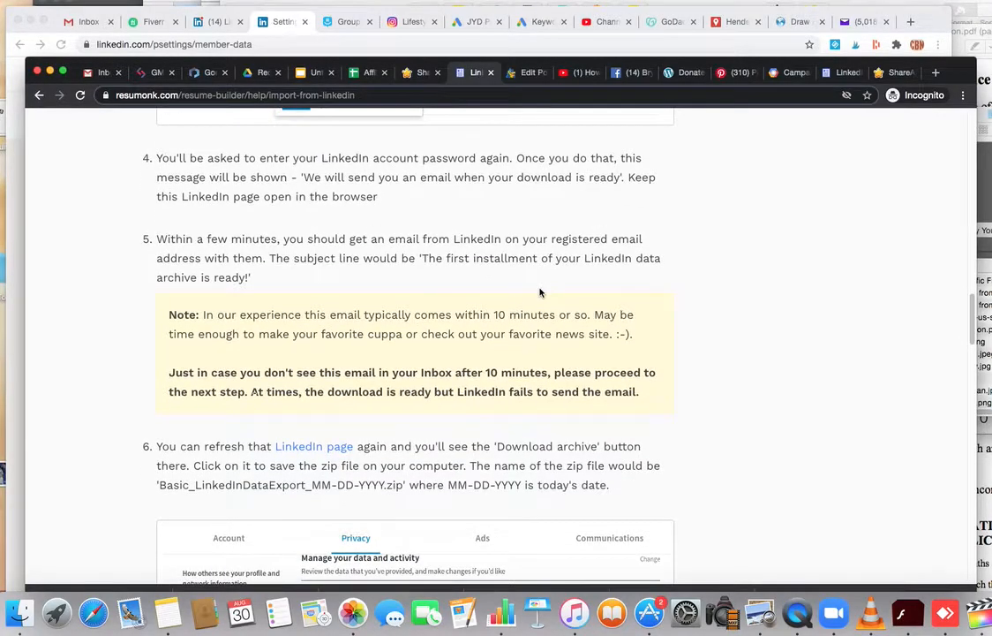
pyautogui.scroll(-3)
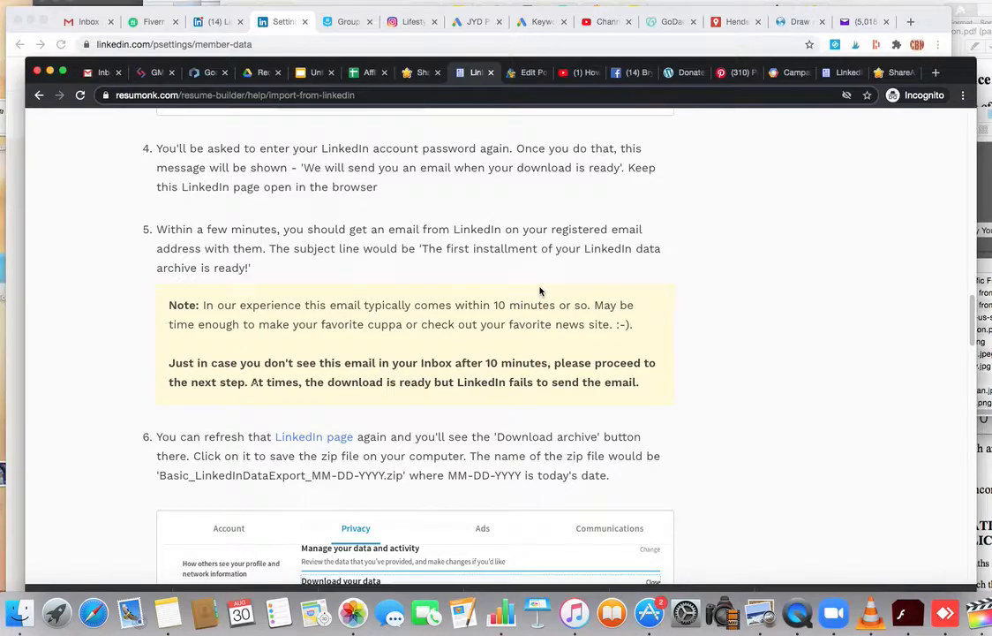
pyautogui.moveTo(329, 308)
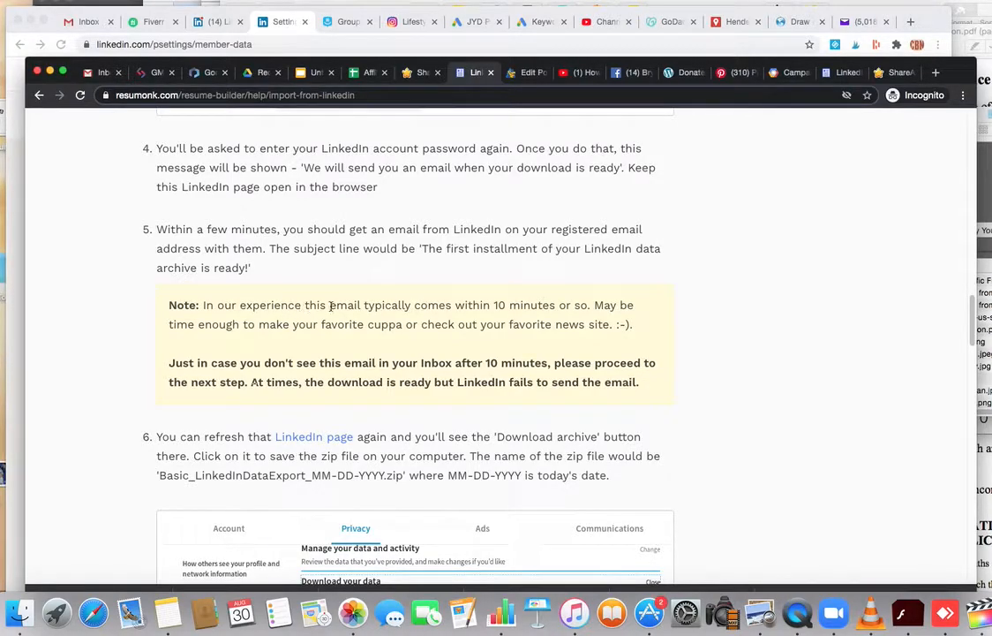
pyautogui.moveTo(371, 304)
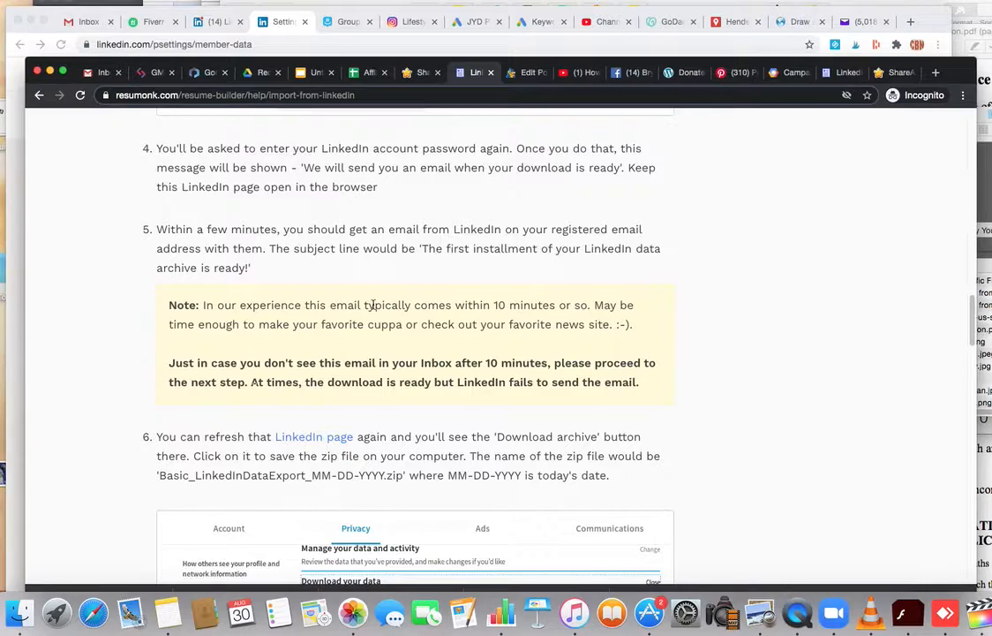
pyautogui.moveTo(343, 334)
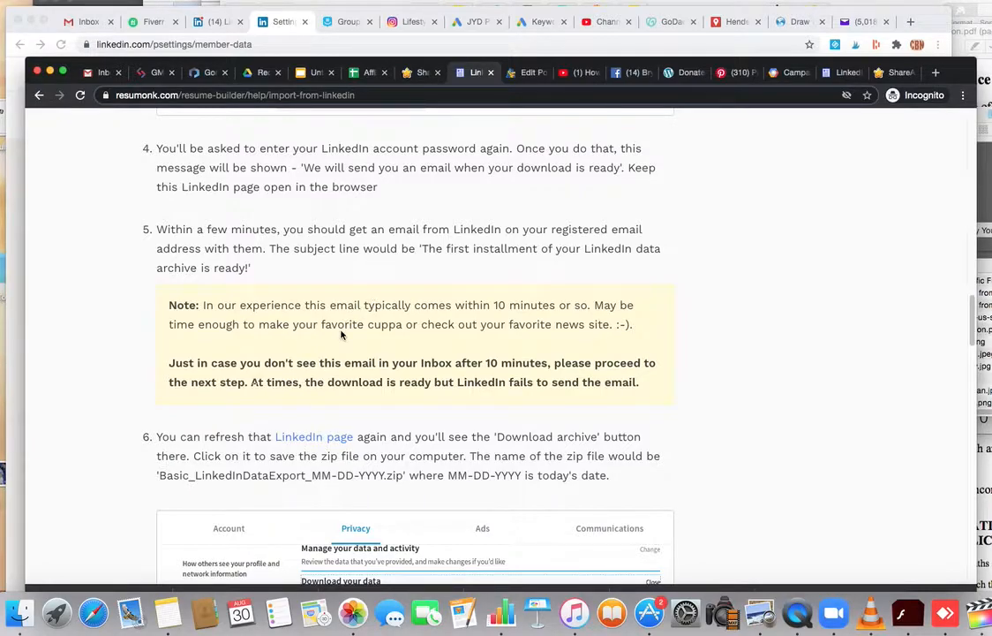
pyautogui.moveTo(341, 334)
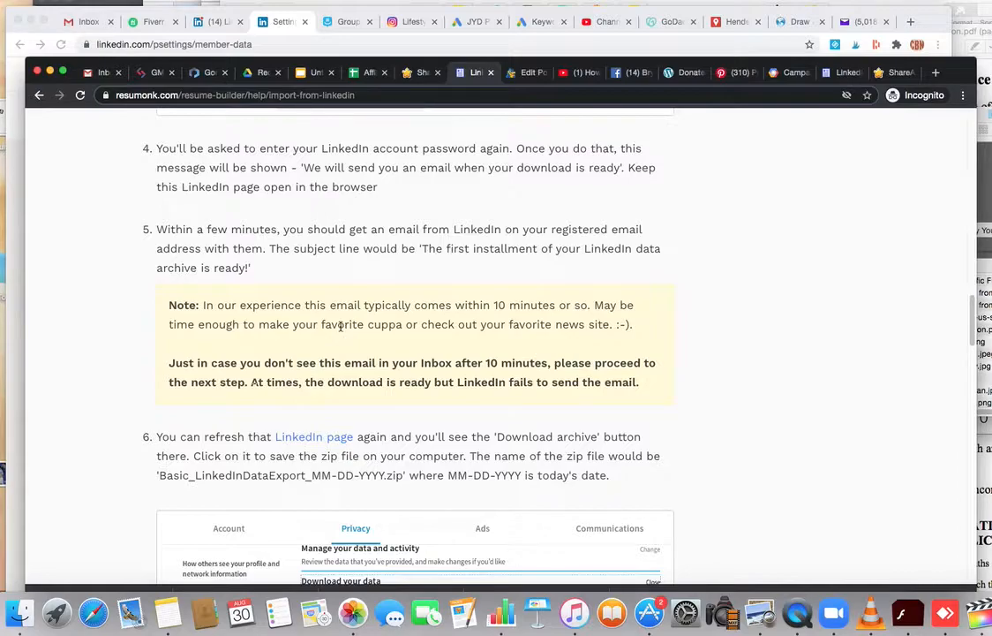
pyautogui.scroll(-3)
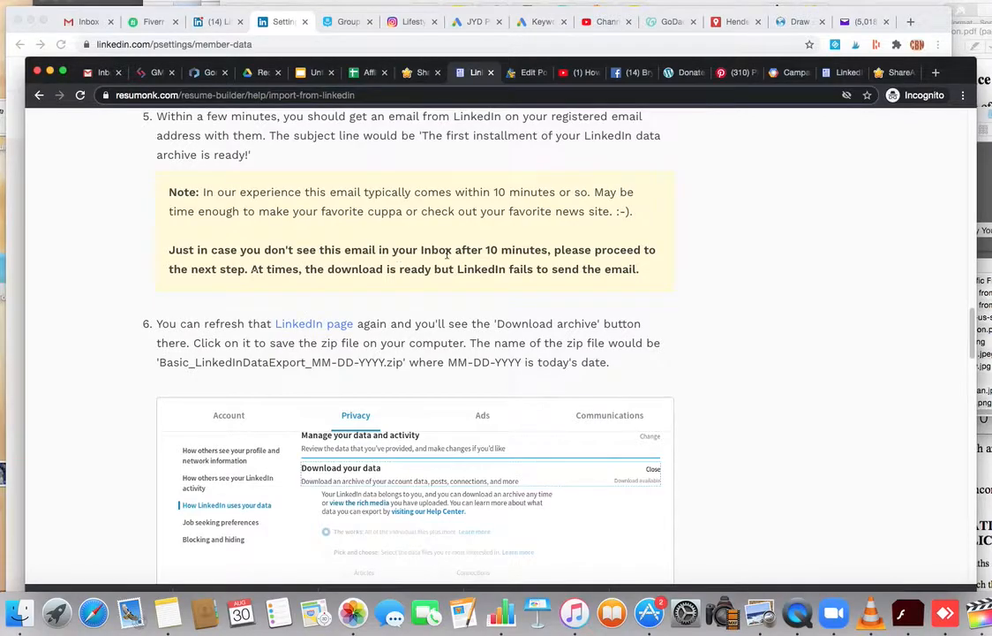
pyautogui.moveTo(654, 262)
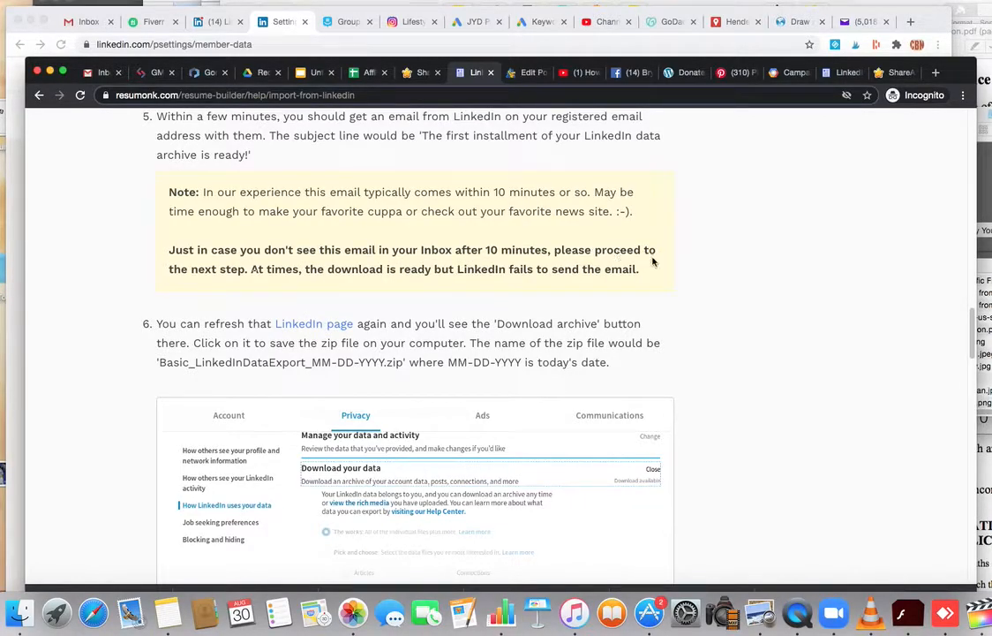
pyautogui.moveTo(307, 282)
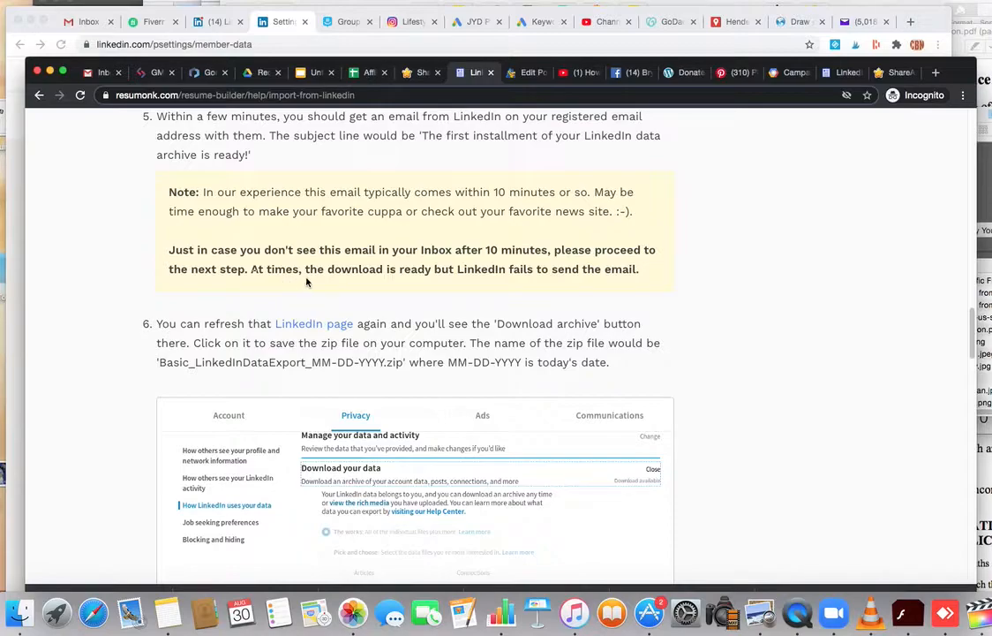
pyautogui.moveTo(439, 281)
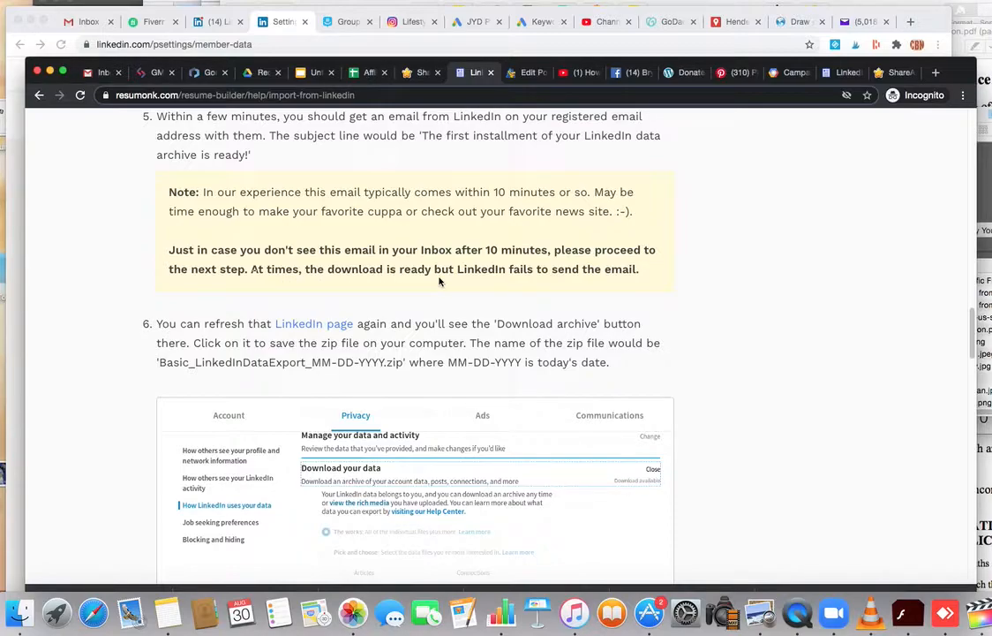
pyautogui.scroll(-3)
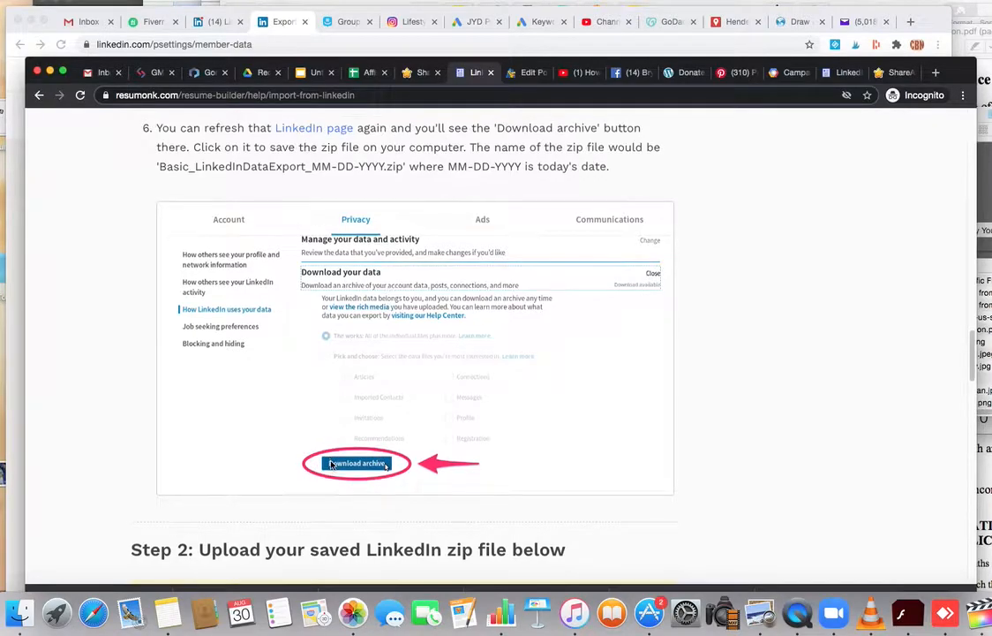
pyautogui.scroll(-3)
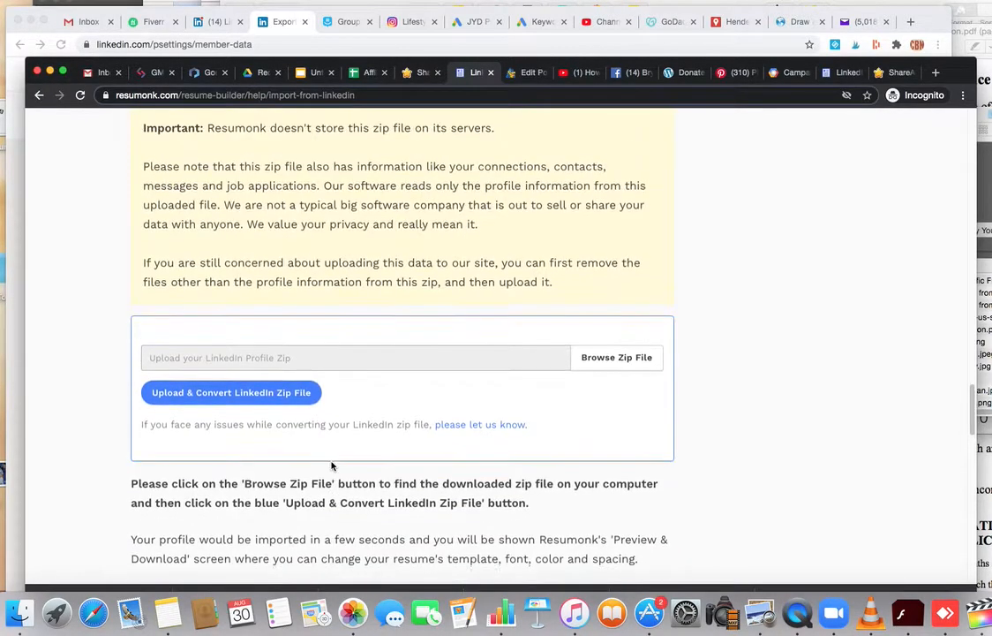
pyautogui.scroll(-3)
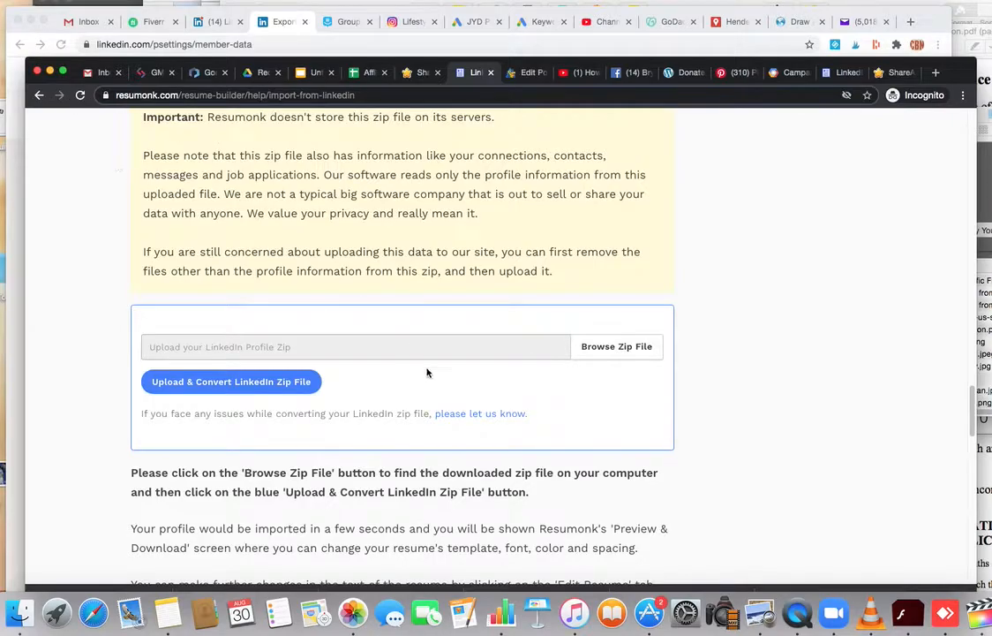
pyautogui.moveTo(328, 387)
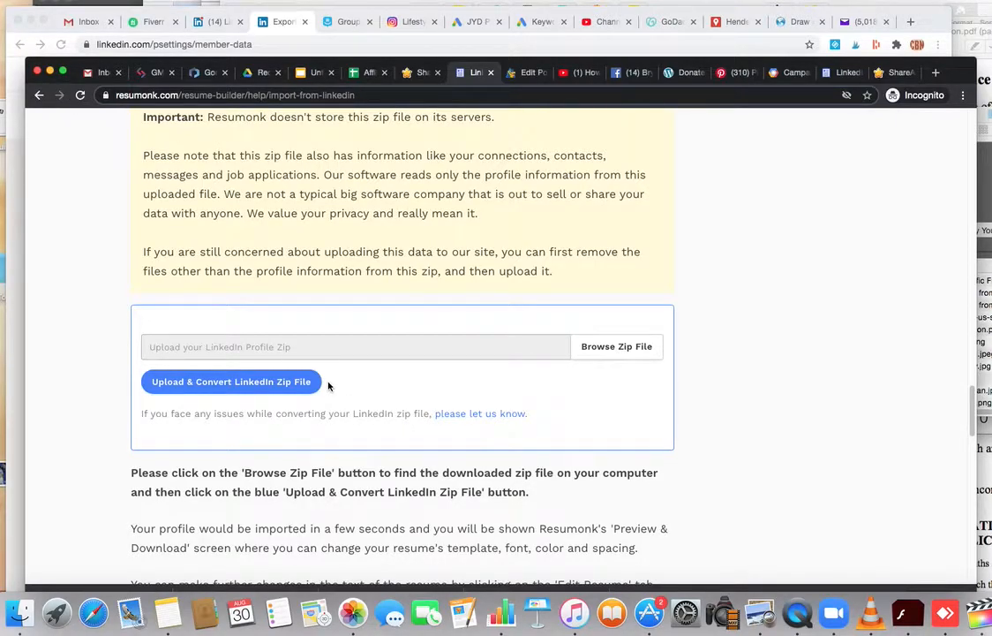
pyautogui.moveTo(569, 439)
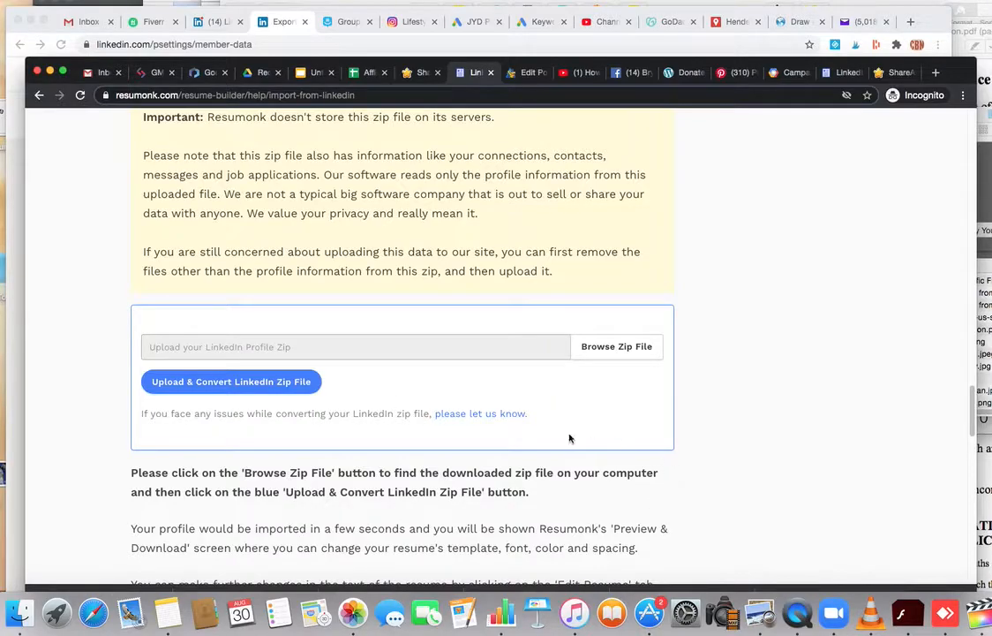
pyautogui.moveTo(141, 270)
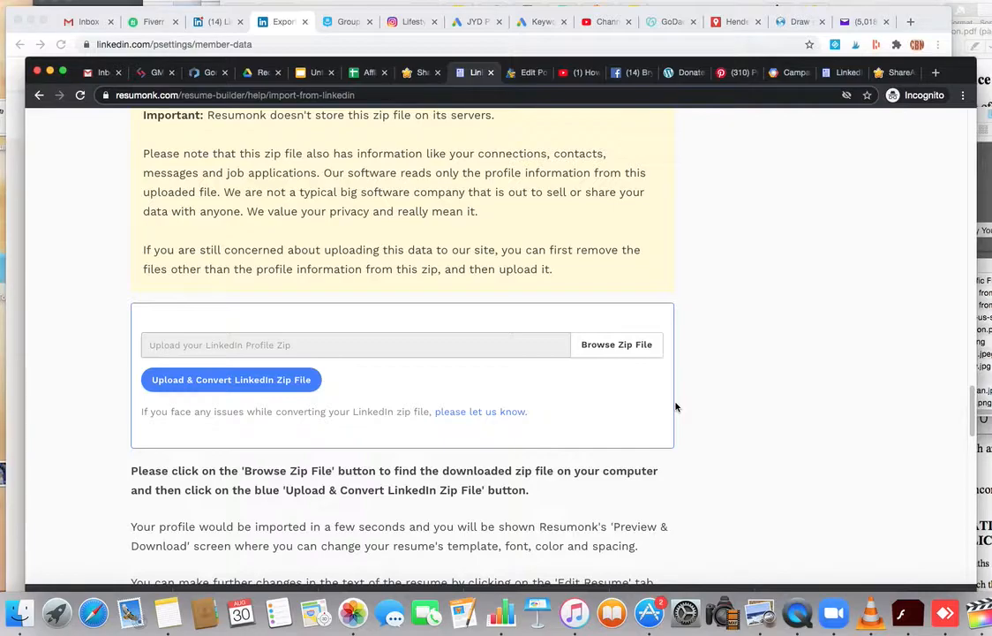
pyautogui.scroll(-3)
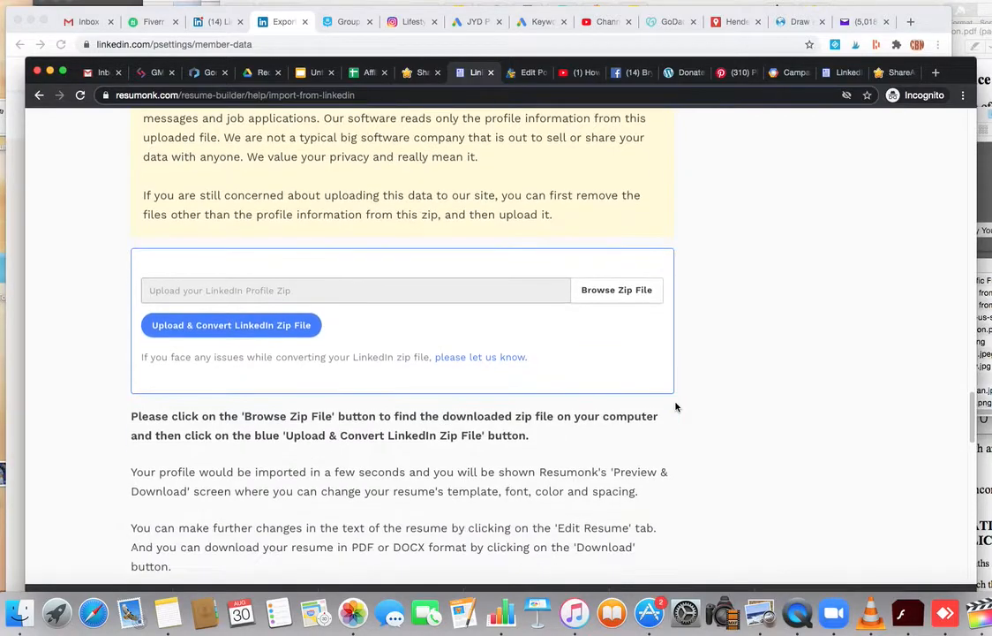
pyautogui.scroll(-3)
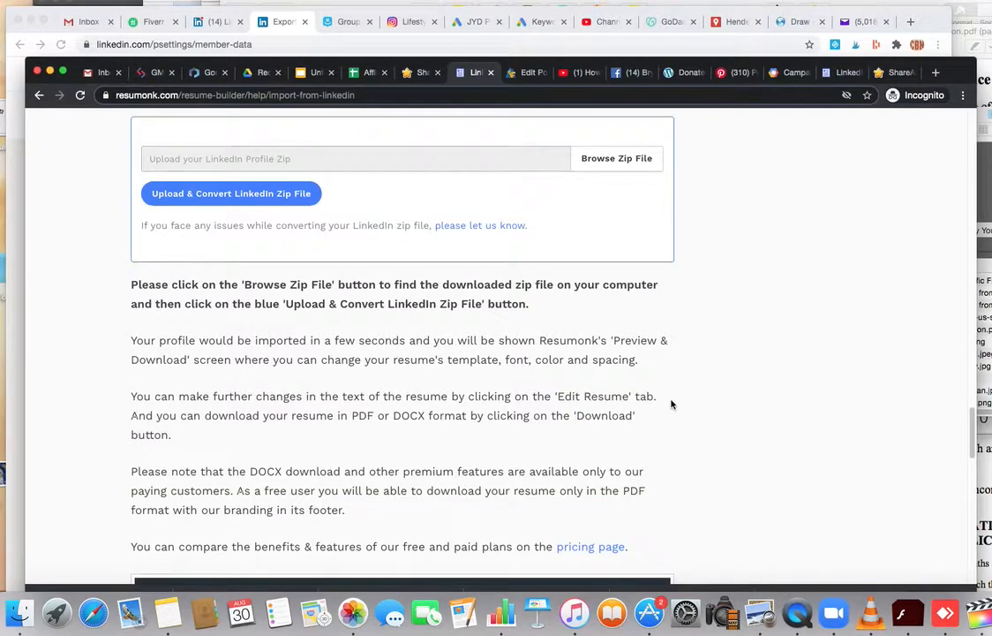
pyautogui.scroll(-3)
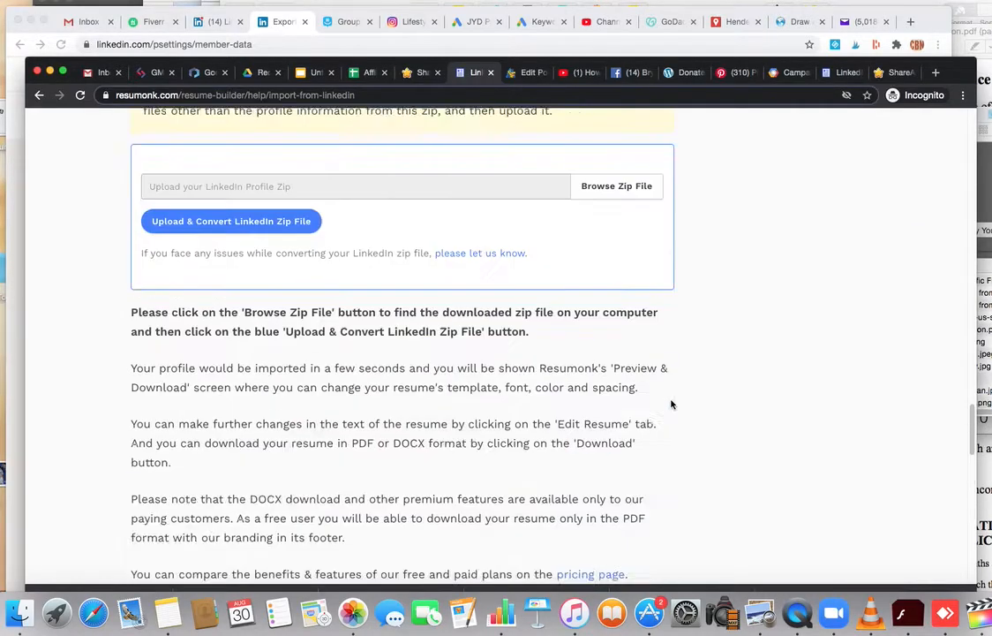
pyautogui.scroll(-3)
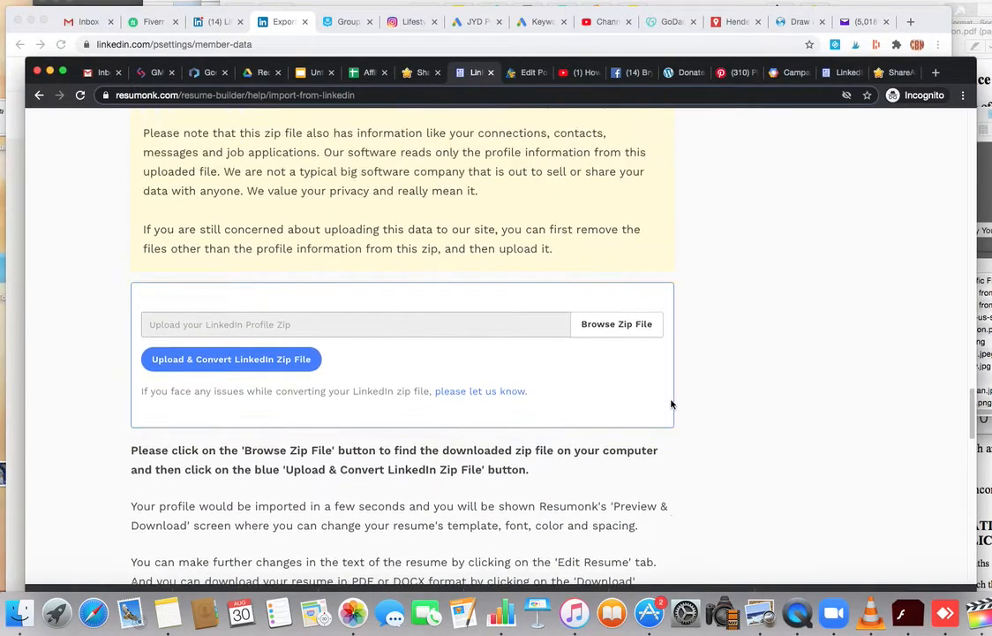
pyautogui.scroll(3)
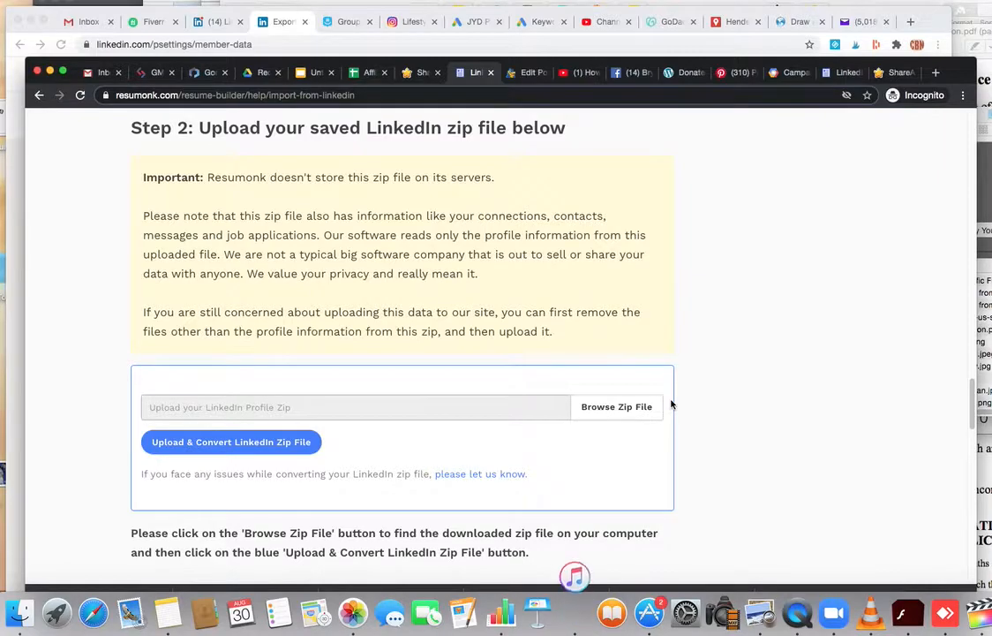
pyautogui.scroll(-3)
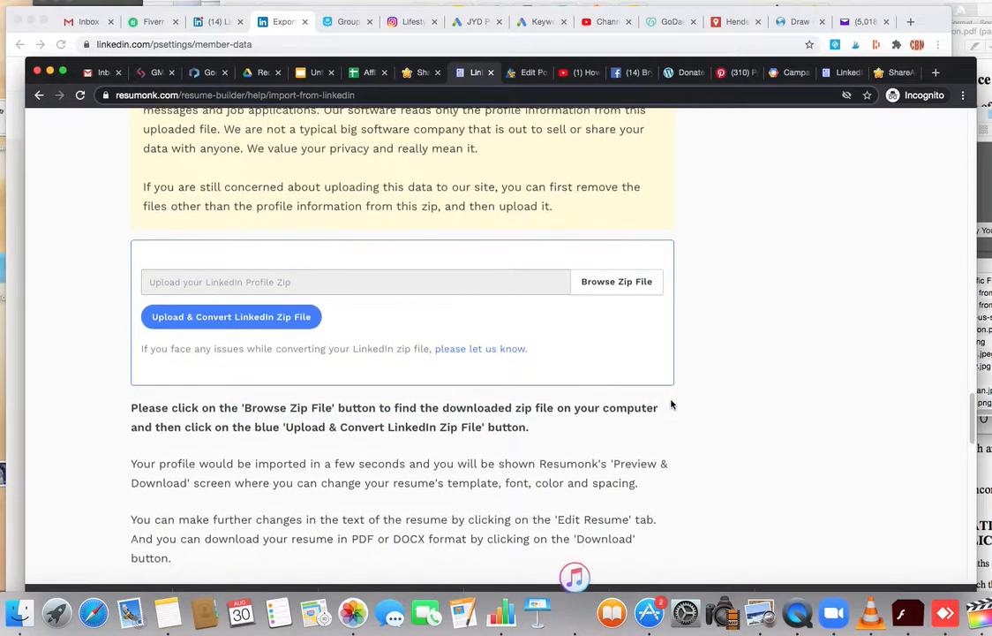
pyautogui.scroll(-3)
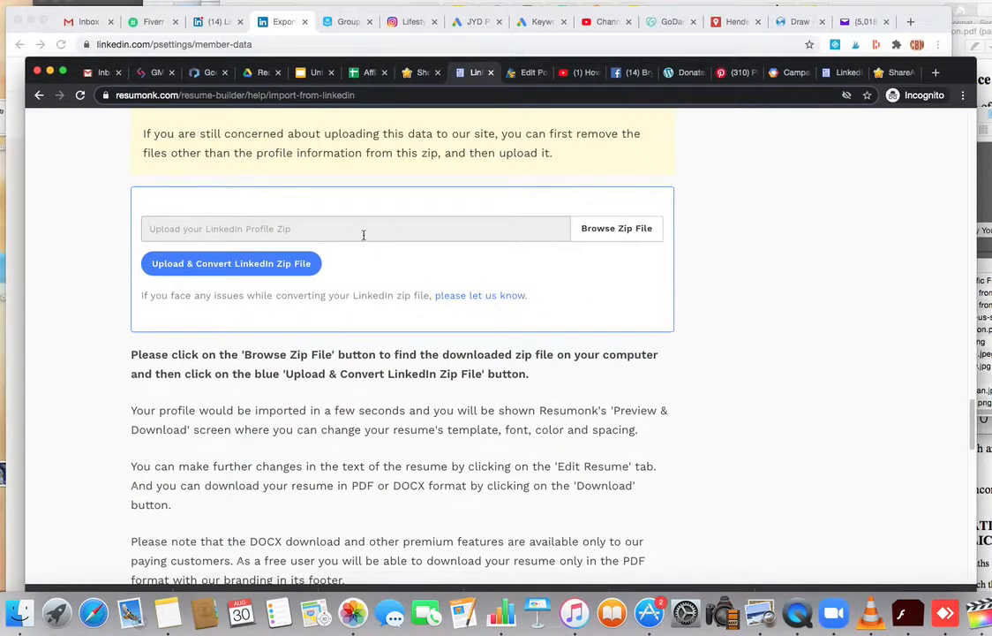
pyautogui.moveTo(441, 230)
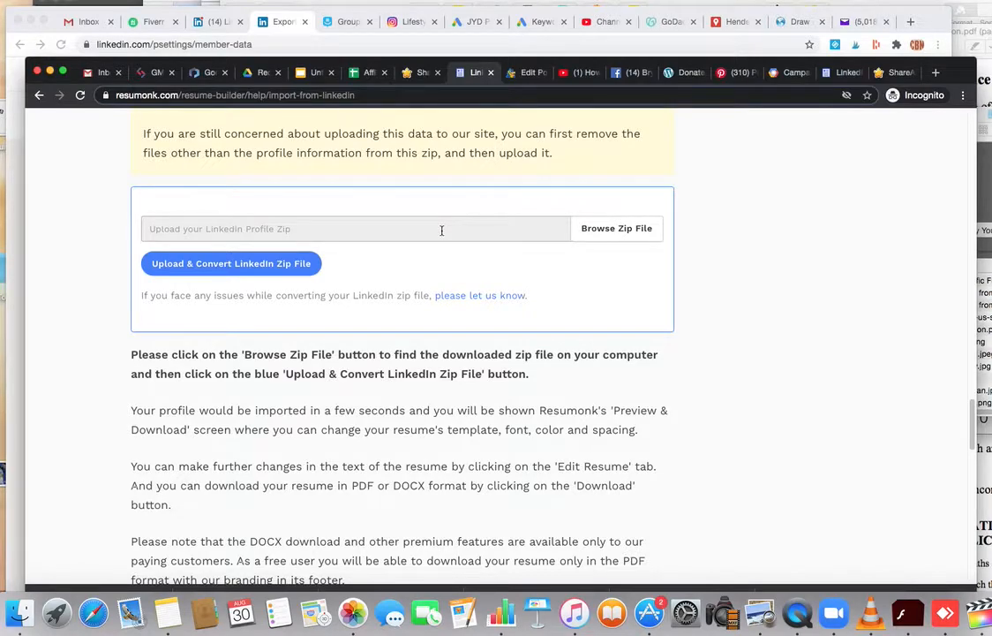
pyautogui.scroll(-3)
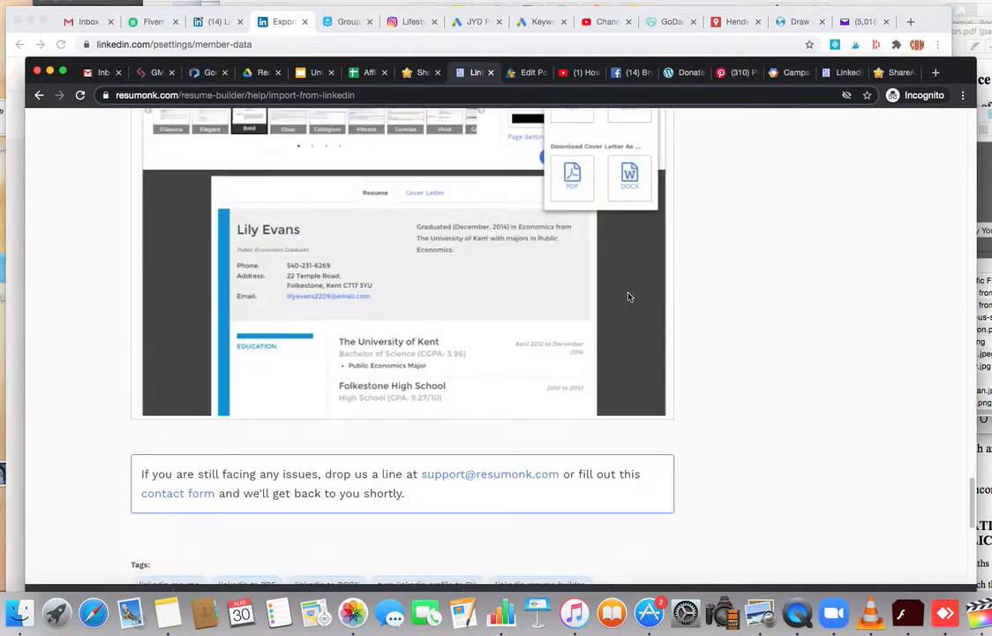
pyautogui.scroll(-3)
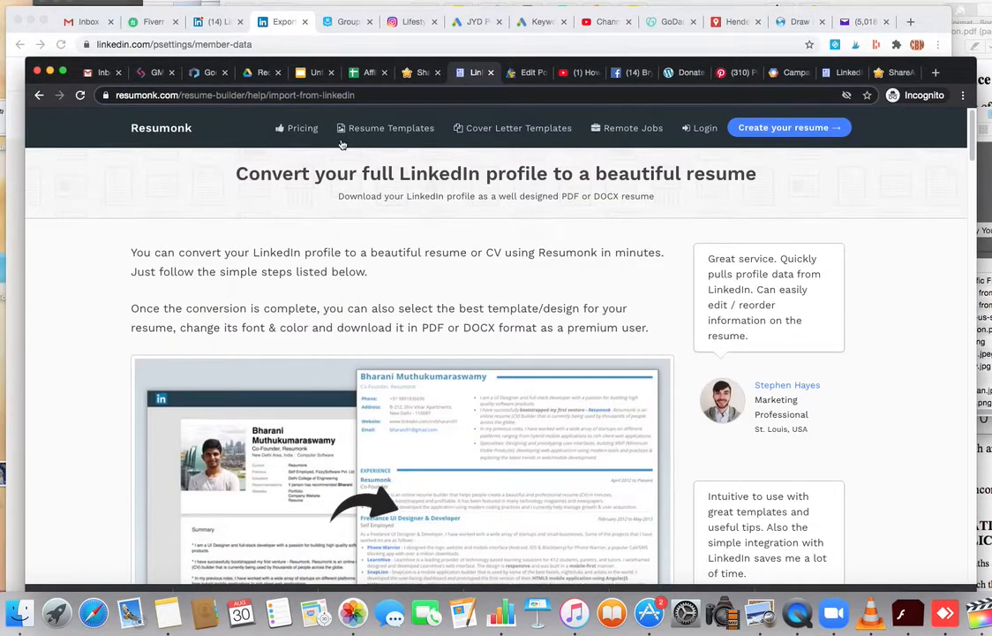
pyautogui.click(301, 127)
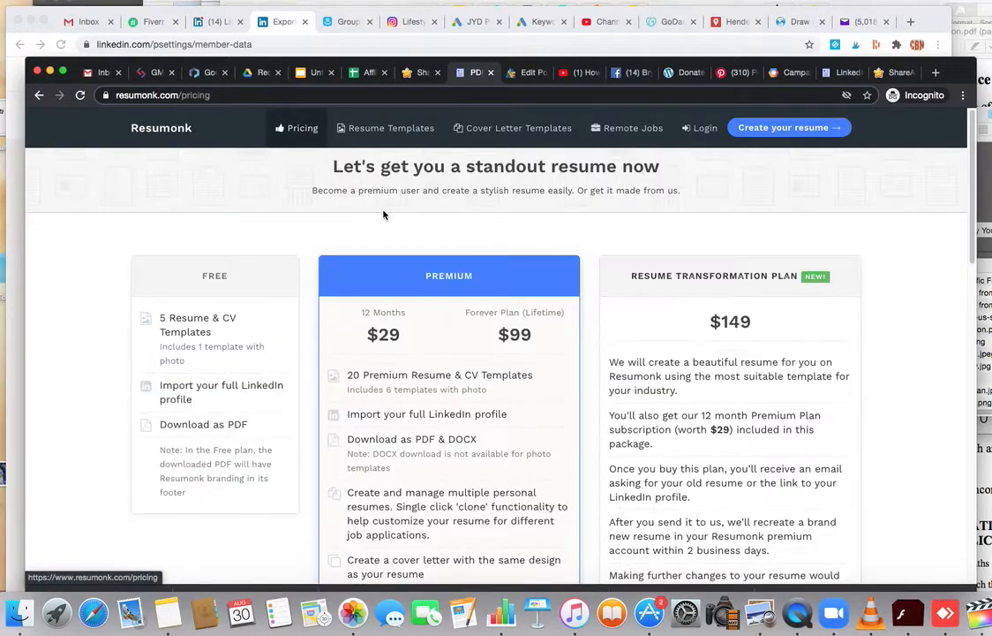
pyautogui.scroll(-3)
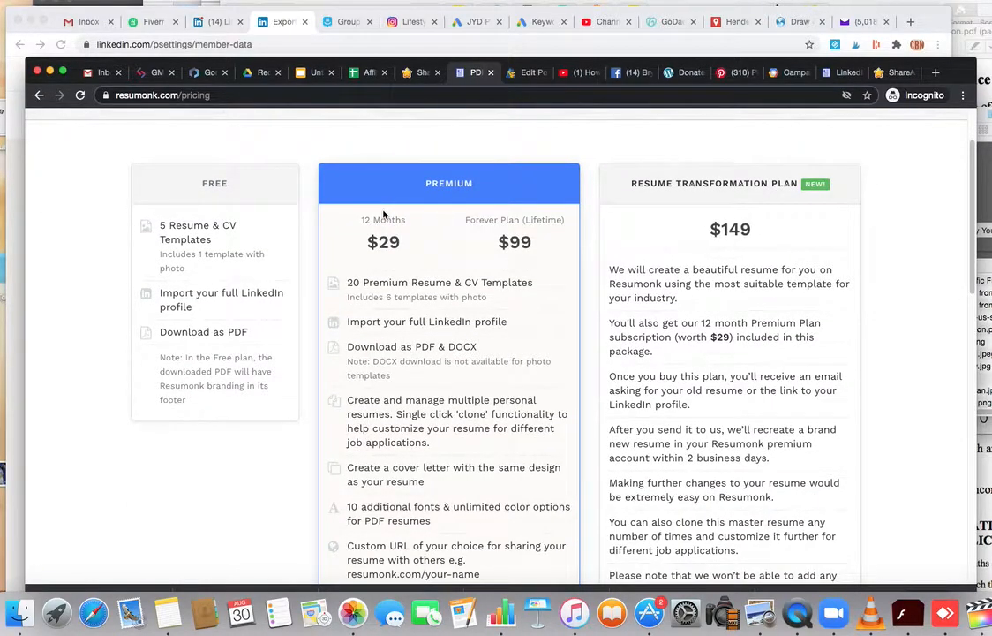
pyautogui.moveTo(358, 196)
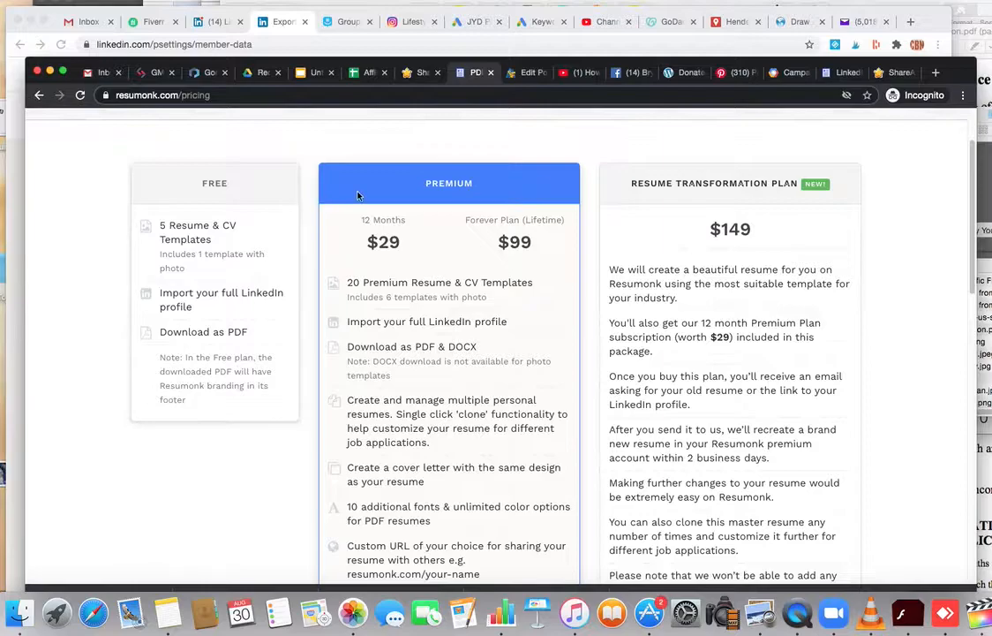
pyautogui.scroll(-3)
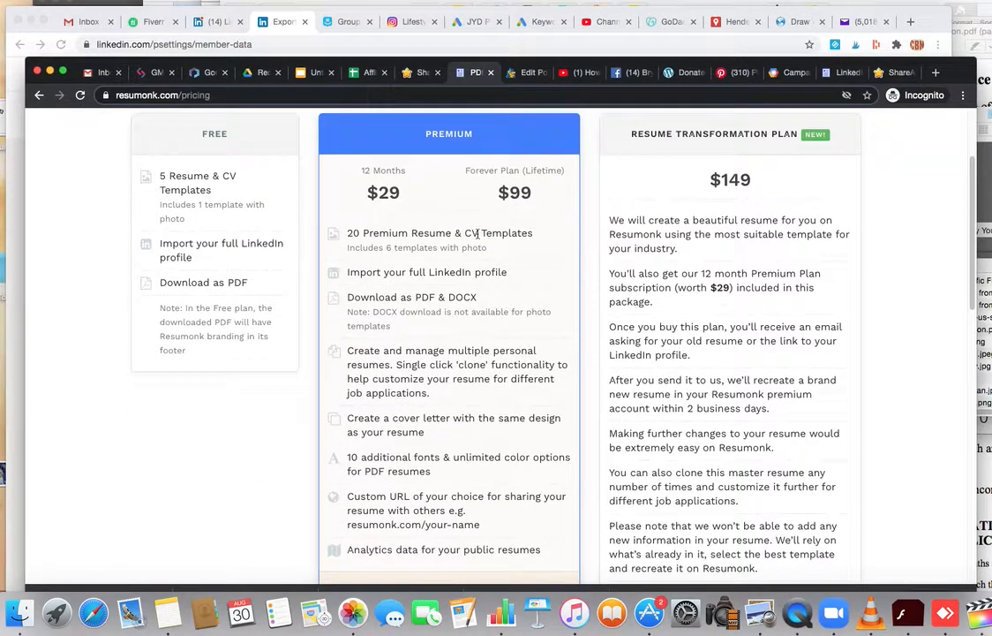
pyautogui.moveTo(486, 294)
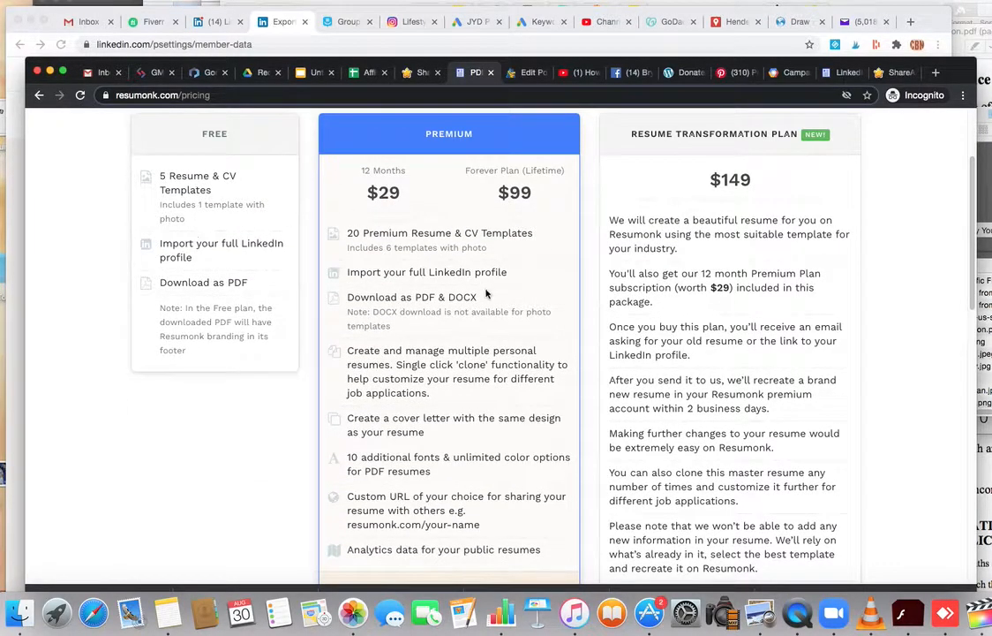
pyautogui.scroll(-3)
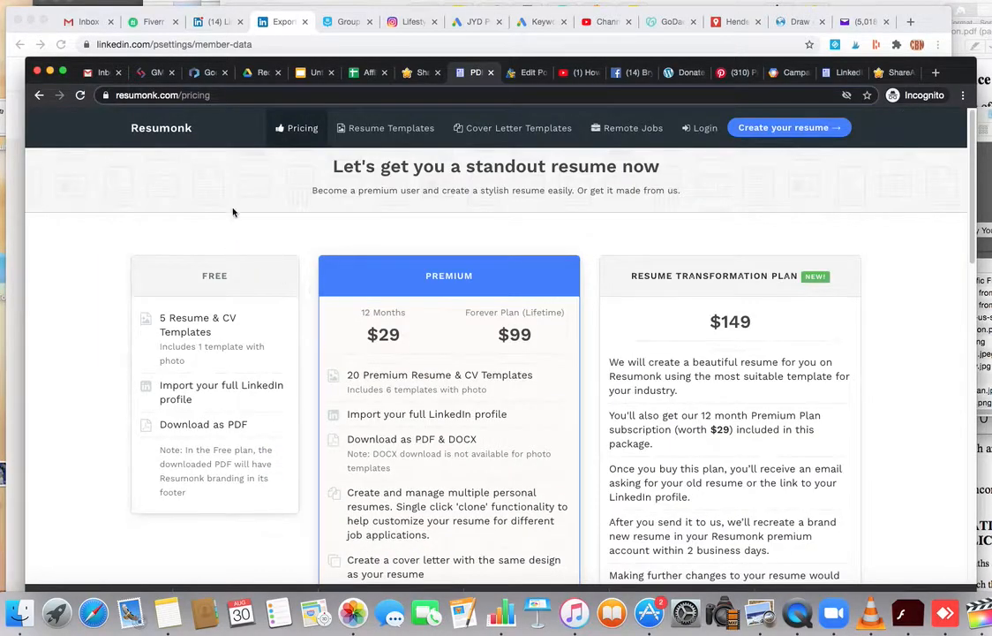
pyautogui.moveTo(302, 128)
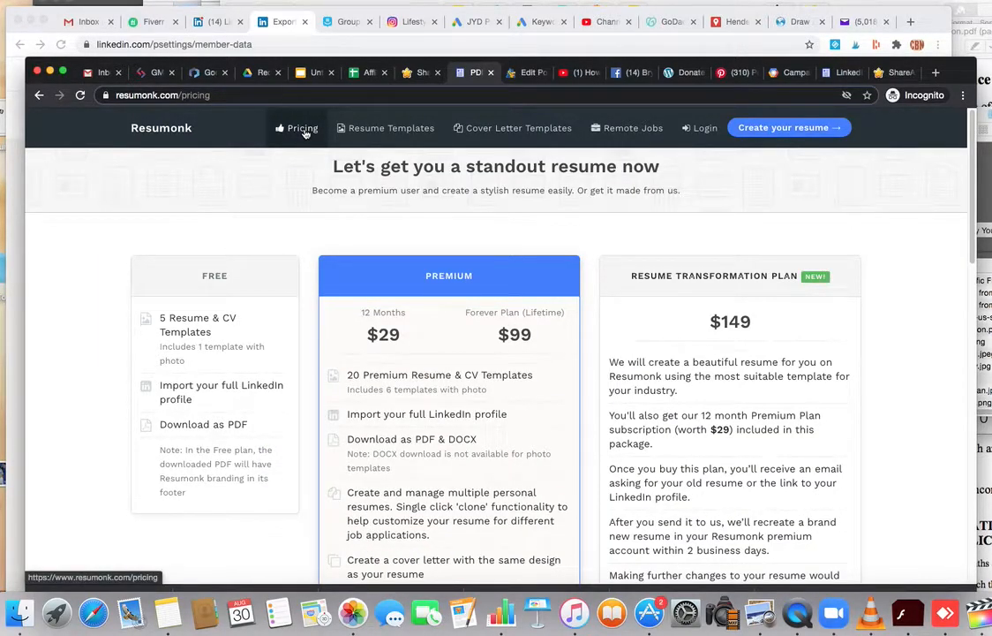
pyautogui.scroll(-3)
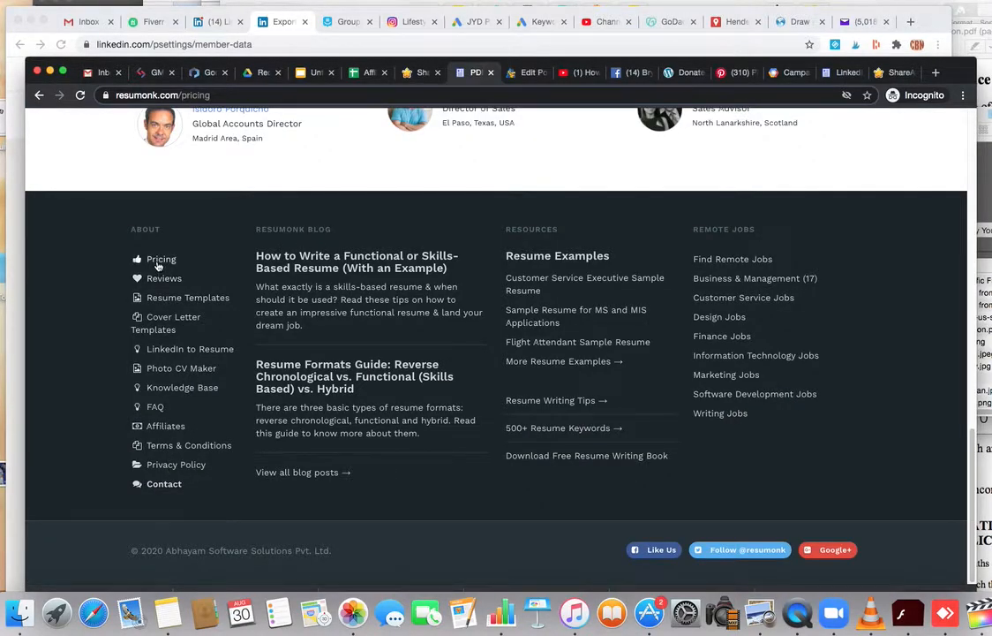
pyautogui.click(162, 259)
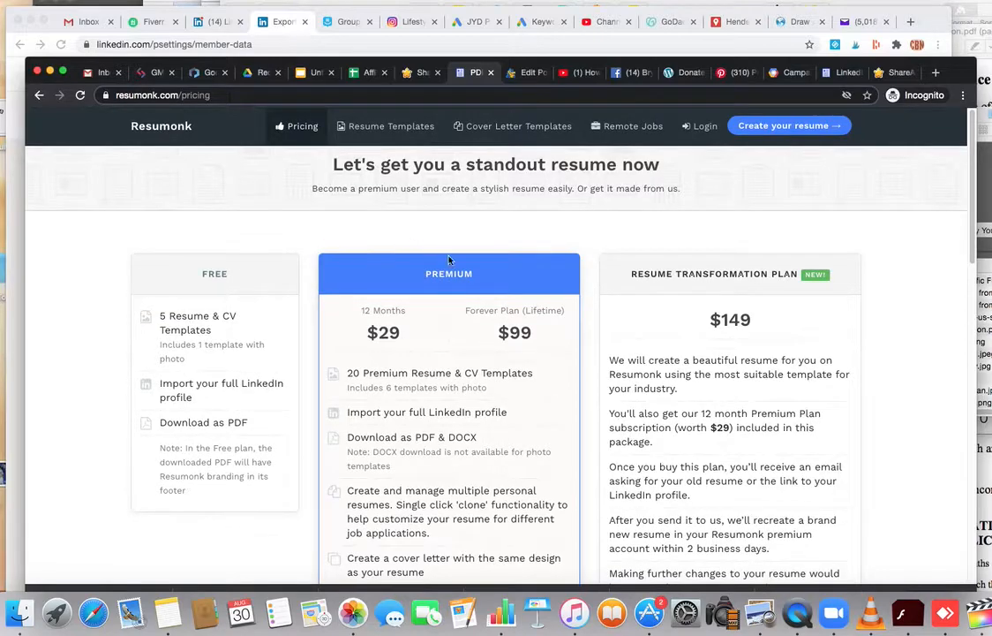
pyautogui.scroll(-3)
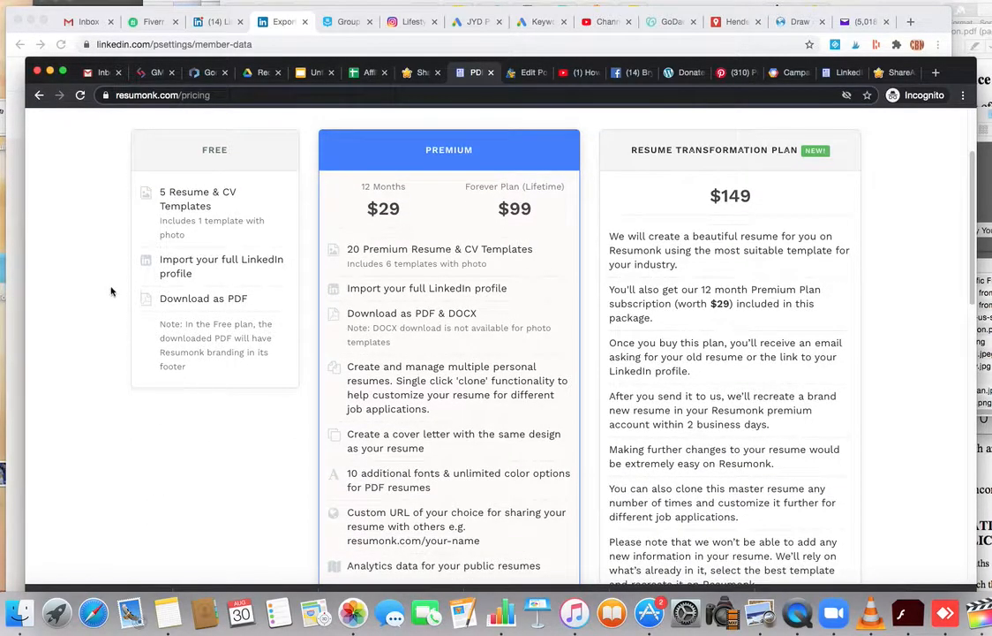
pyautogui.moveTo(110, 296)
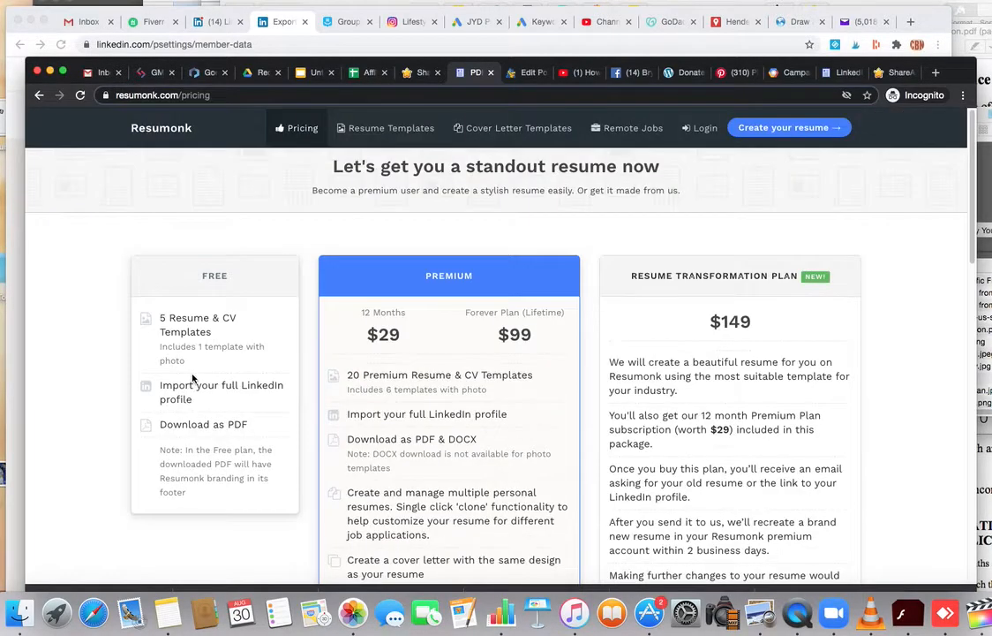
# - Browse Resumonk's Cover Letter Templates page and its sample designs like Bold and Elegant
pyautogui.click(512, 128)
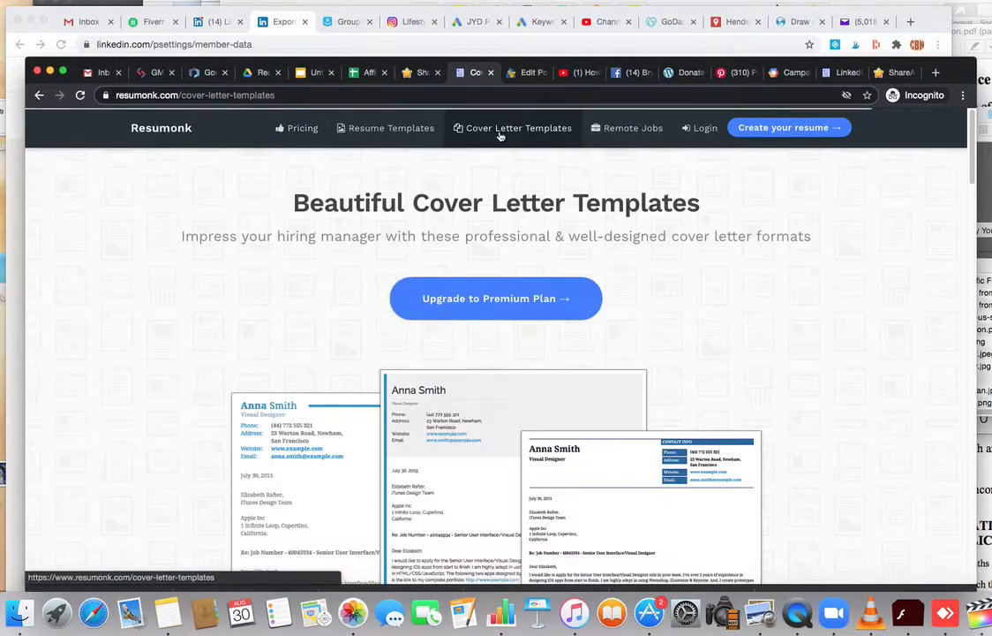
pyautogui.scroll(-3)
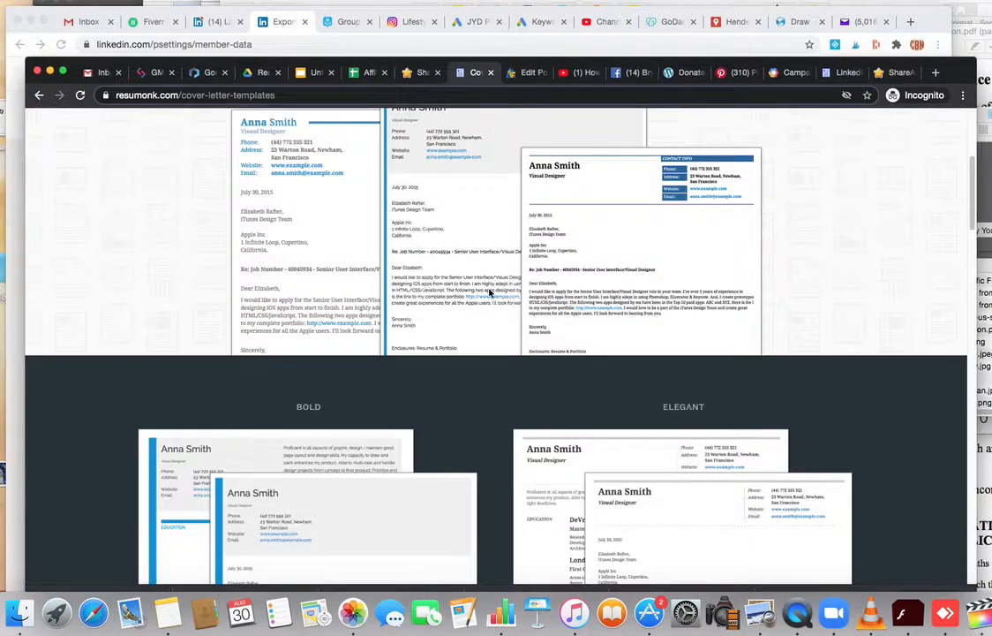
pyautogui.scroll(-3)
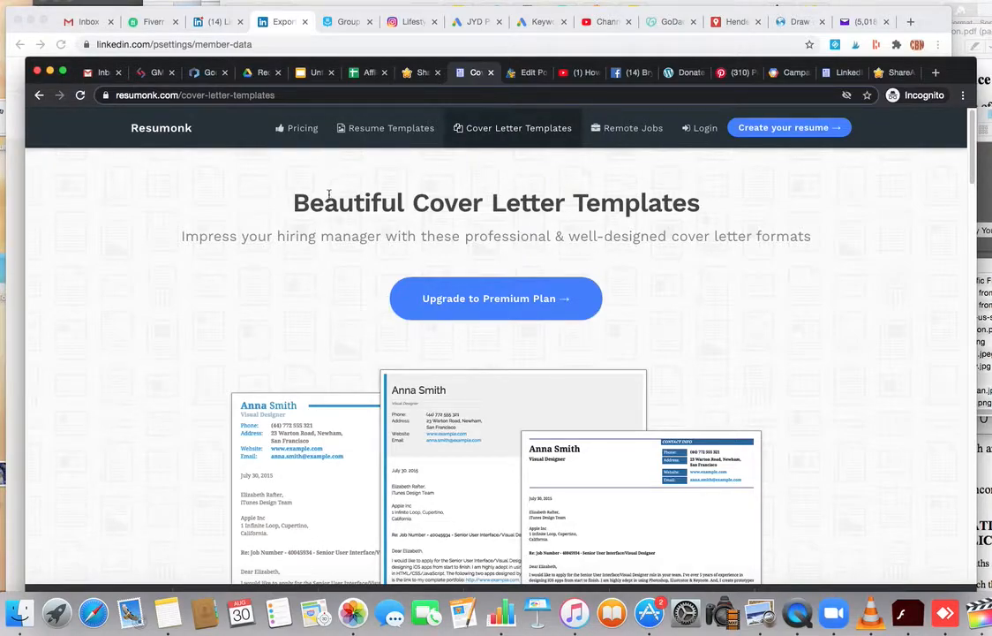
pyautogui.scroll(-3)
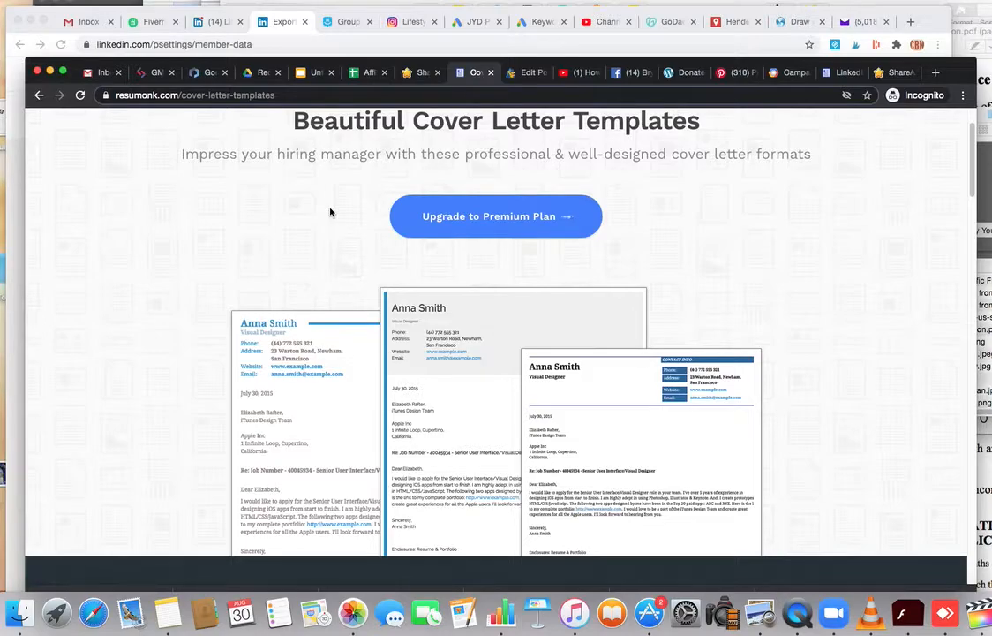
pyautogui.moveTo(277, 83)
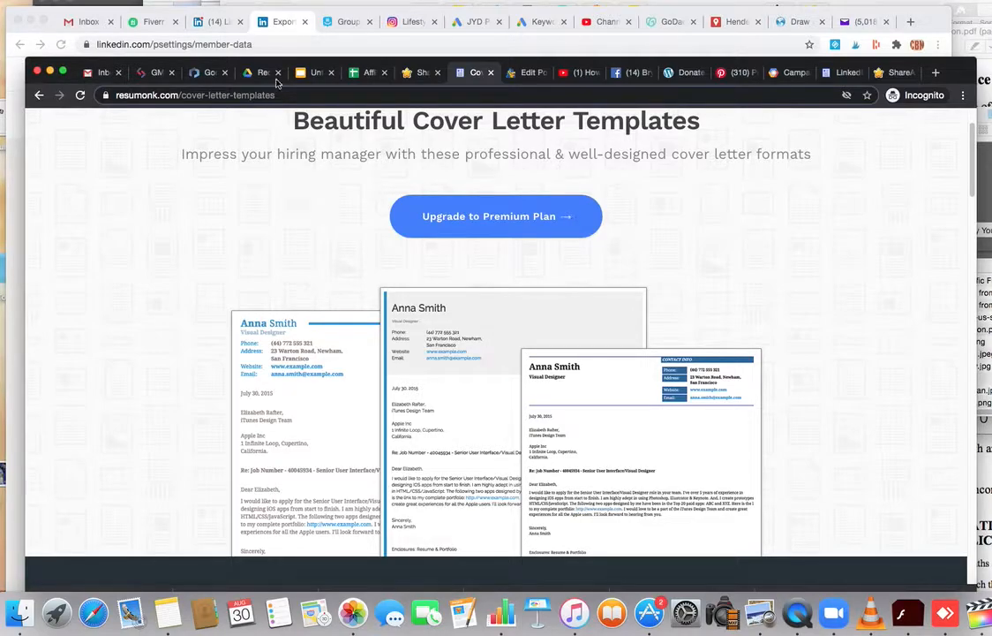
# - On LinkedIn, replace the mistyped 'sdf' and search for 'pail'
pyautogui.click(216, 22)
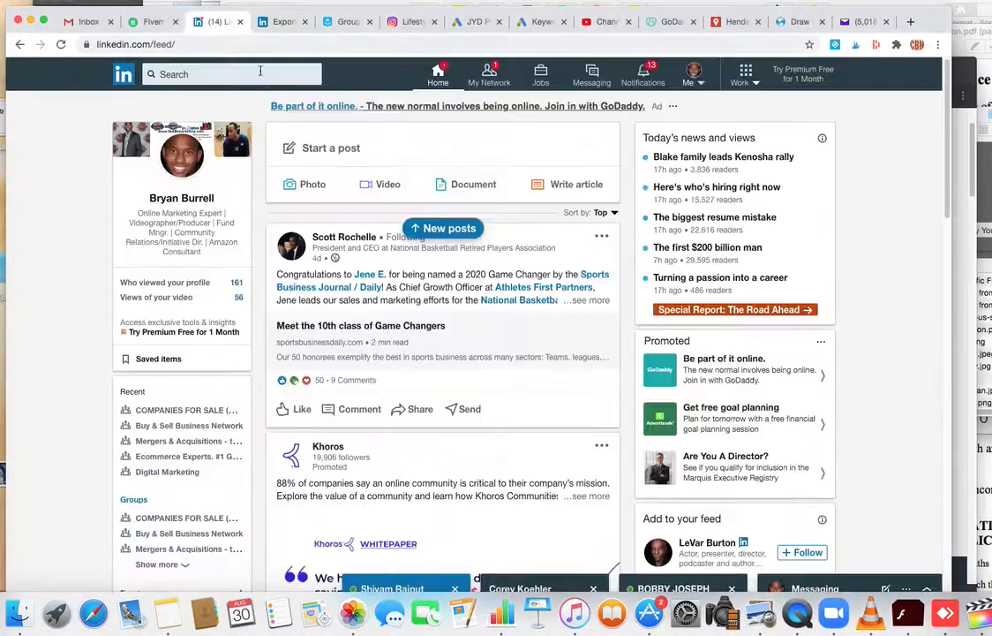
pyautogui.write('sdfhjdsbfjasbhfdjh')
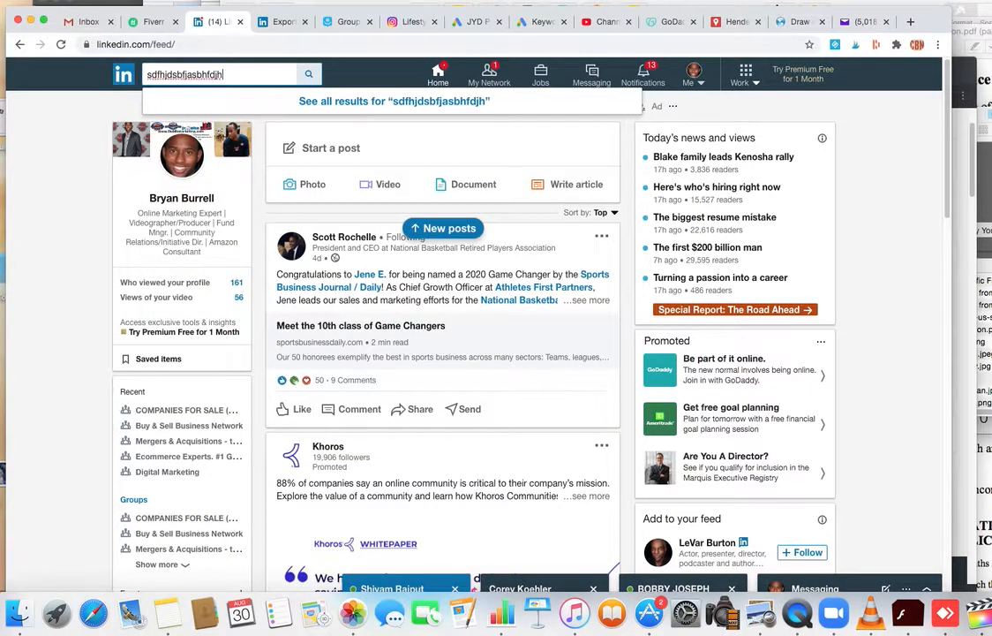
pyautogui.press('backspace')
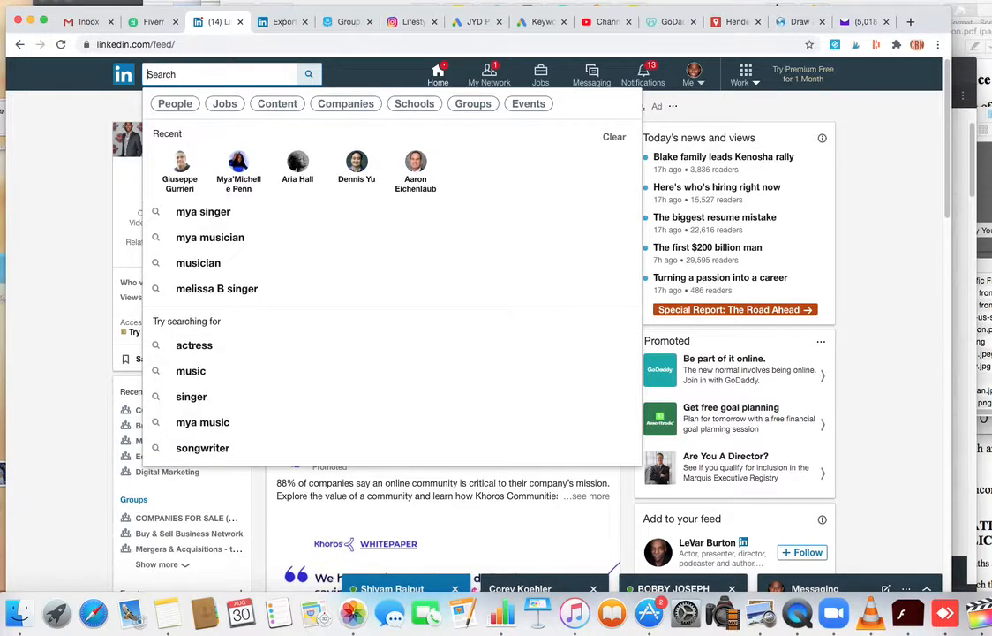
pyautogui.write('pail')
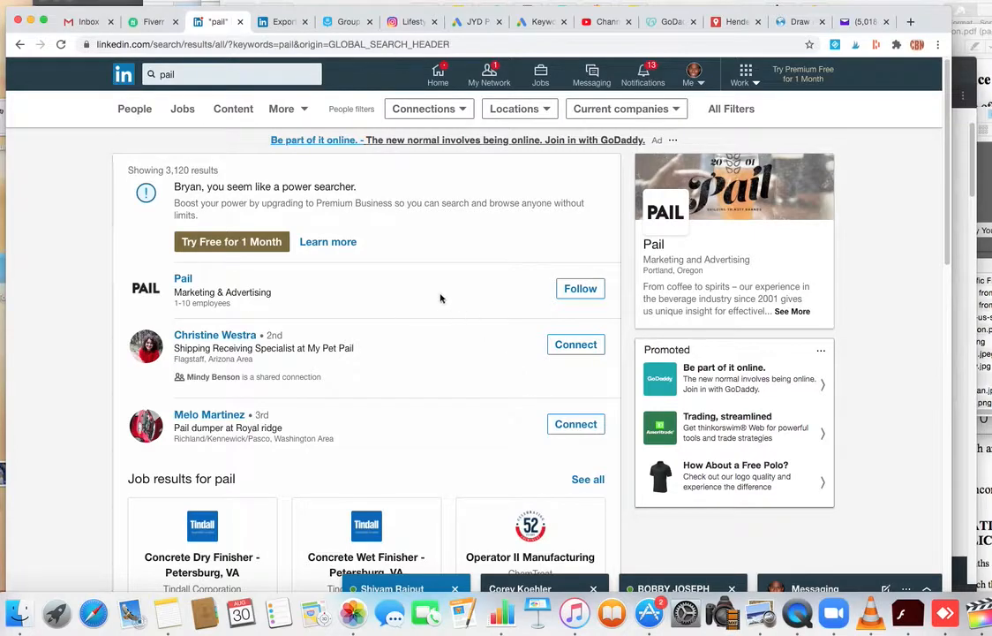
# - Send a connection invitation to the shipping specialist without a personal note
pyautogui.click(575, 344)
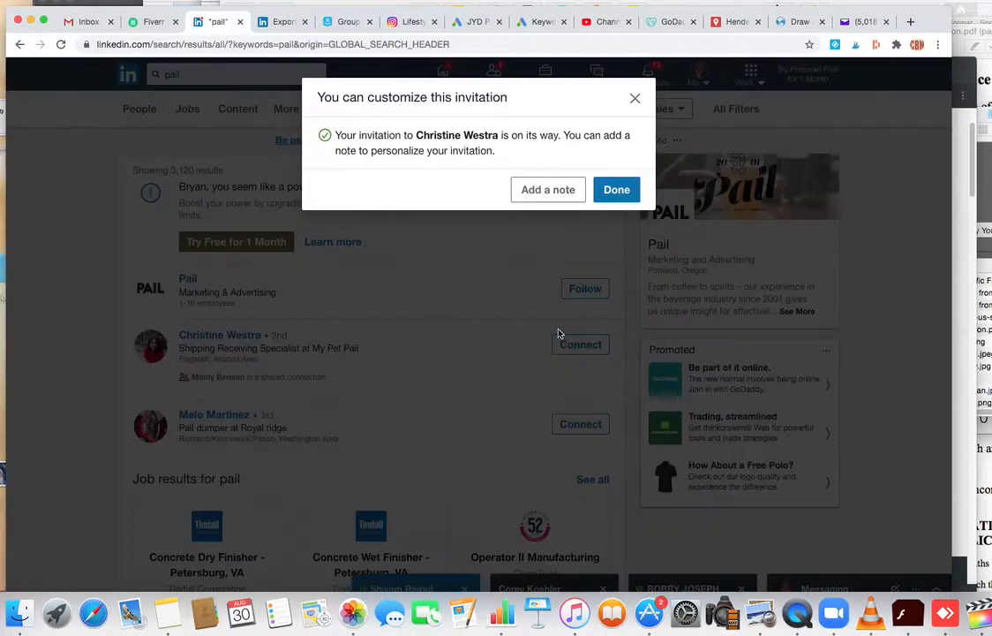
pyautogui.click(547, 189)
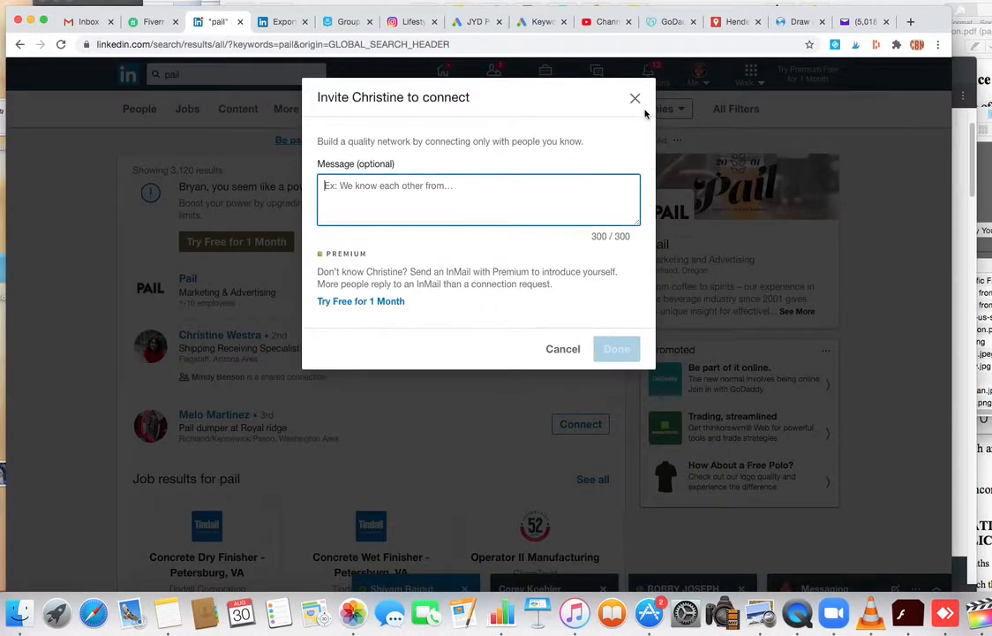
pyautogui.click(635, 98)
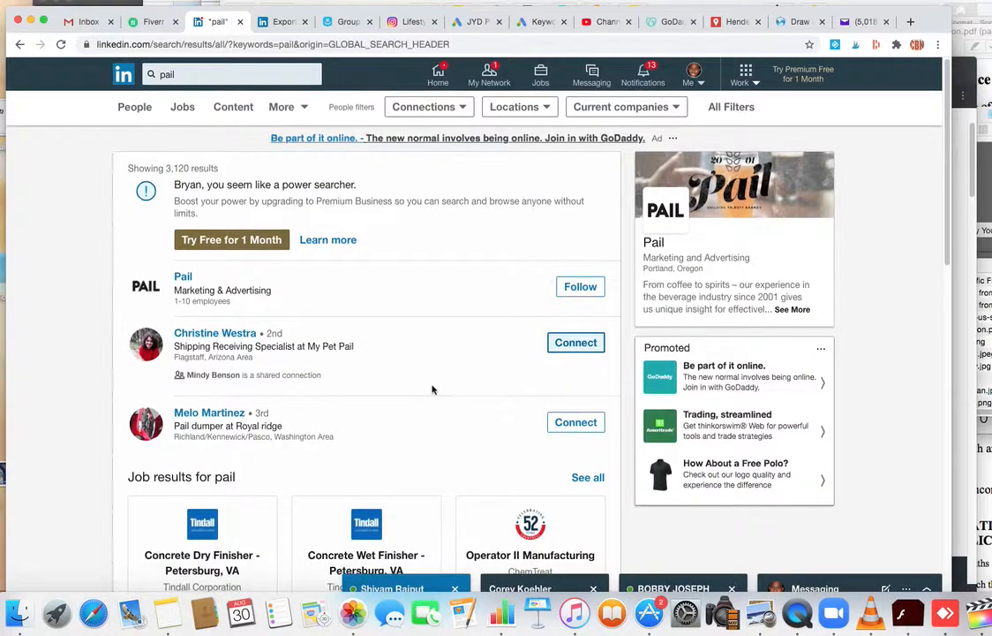
pyautogui.scroll(-3)
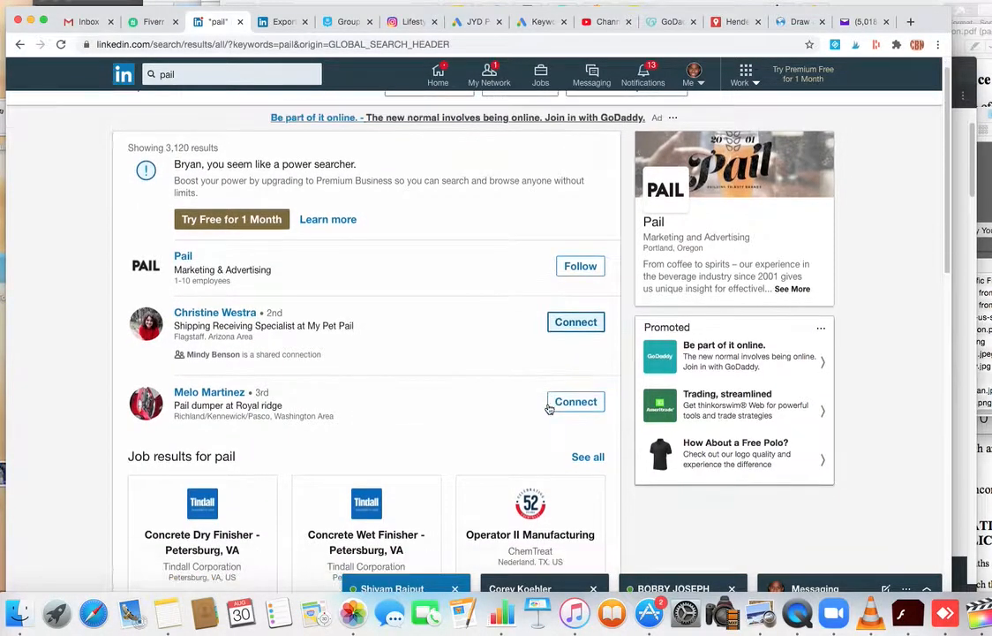
pyautogui.scroll(-3)
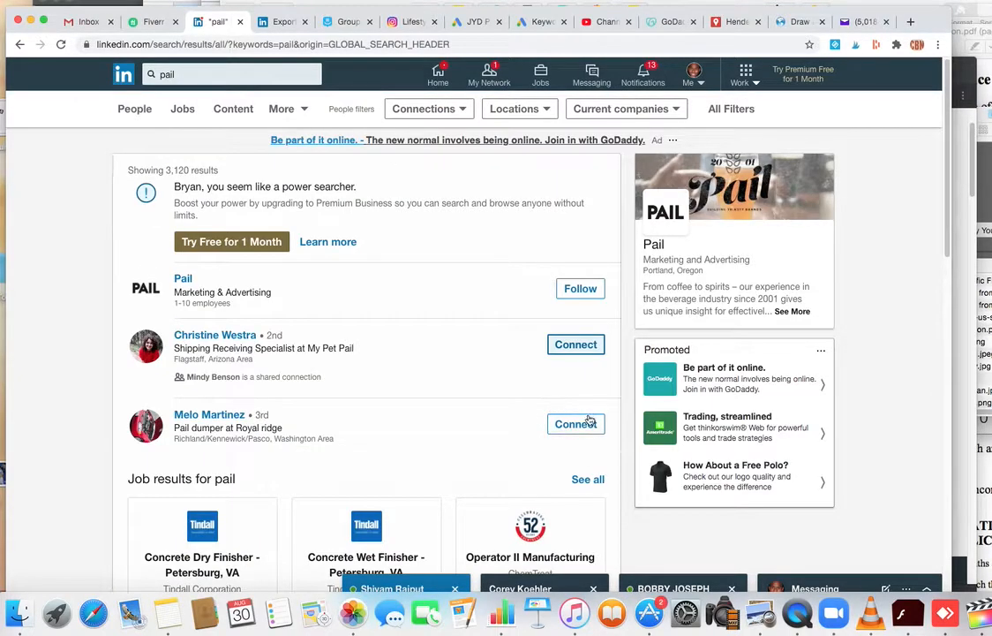
# - Invite the next person in the results without a note, then return to the slides
pyautogui.click(576, 424)
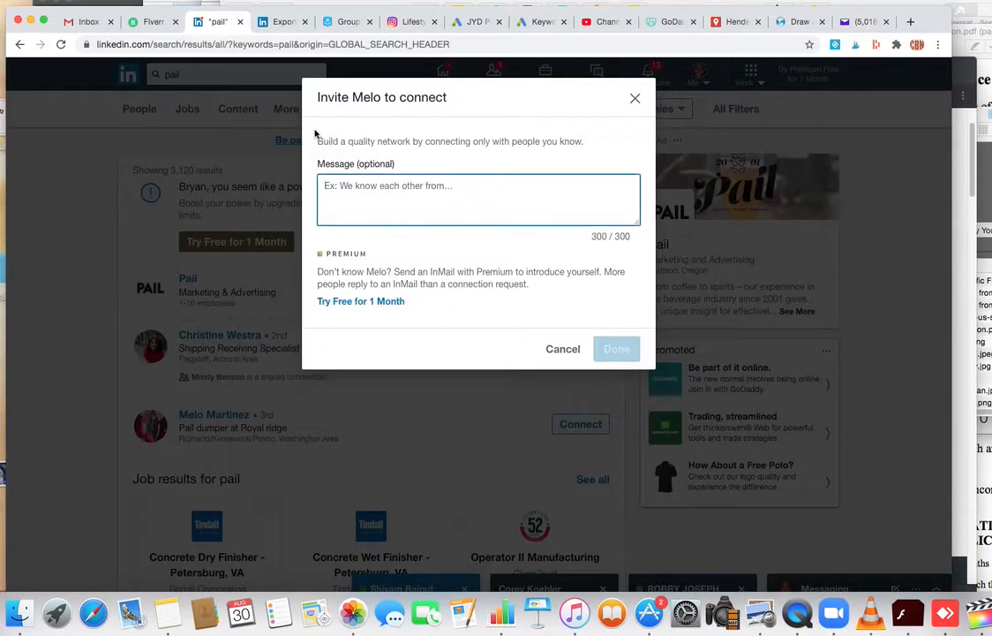
pyautogui.click(616, 348)
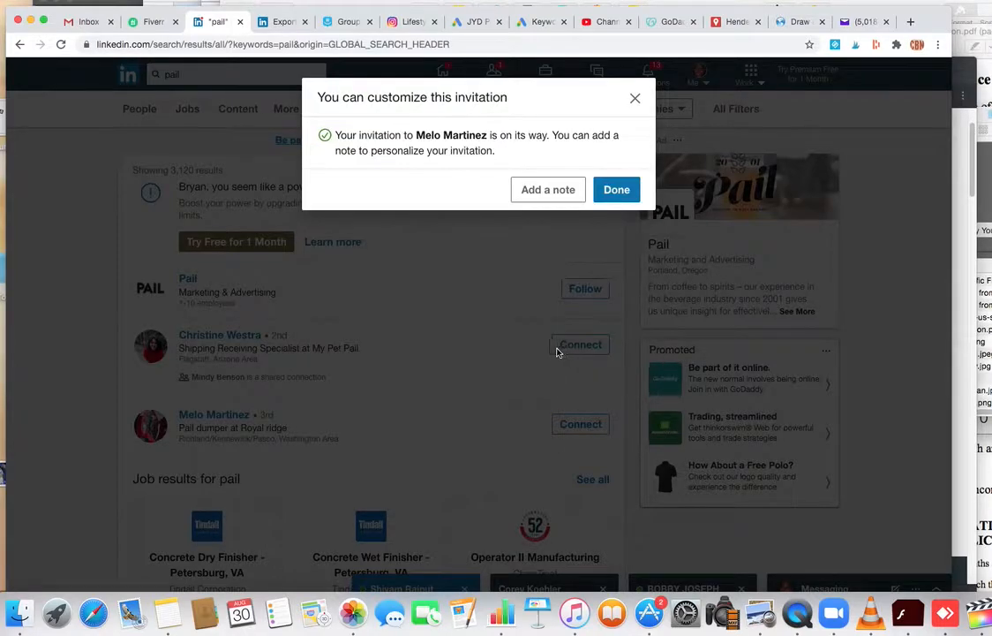
pyautogui.click(617, 189)
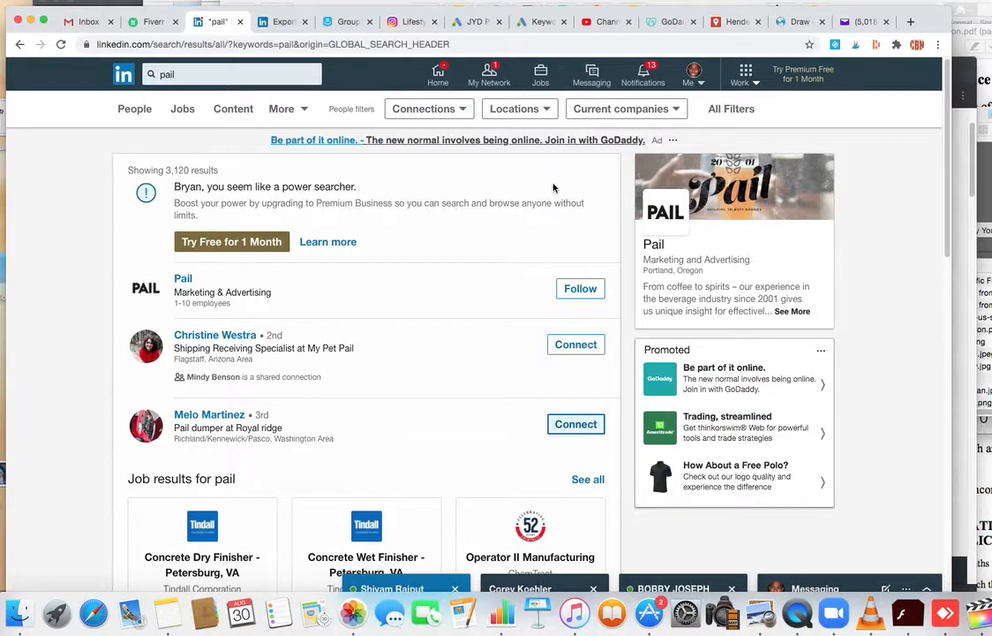
pyautogui.moveTo(446, 163)
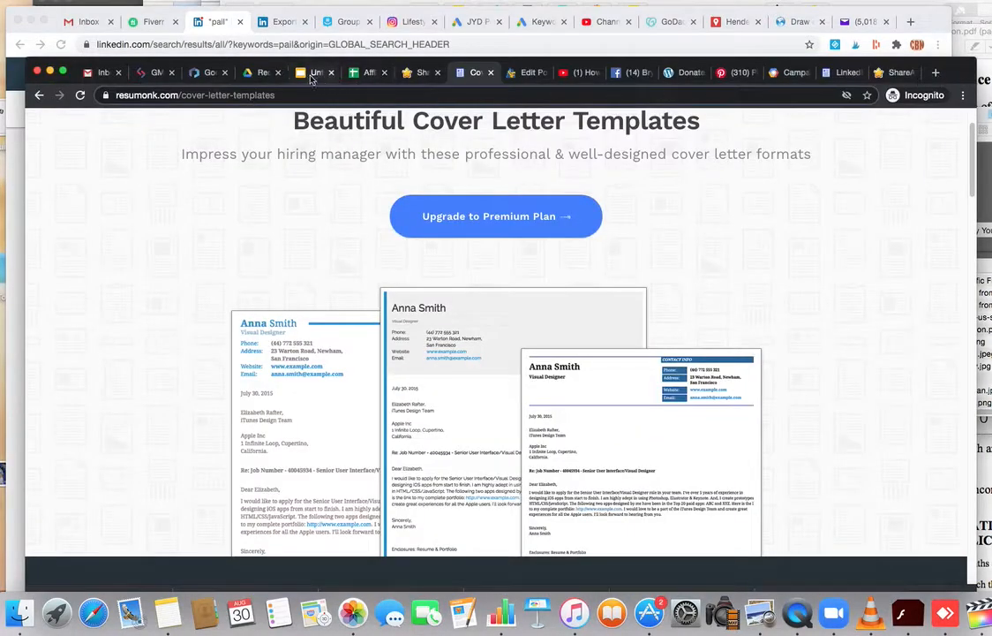
pyautogui.click(316, 72)
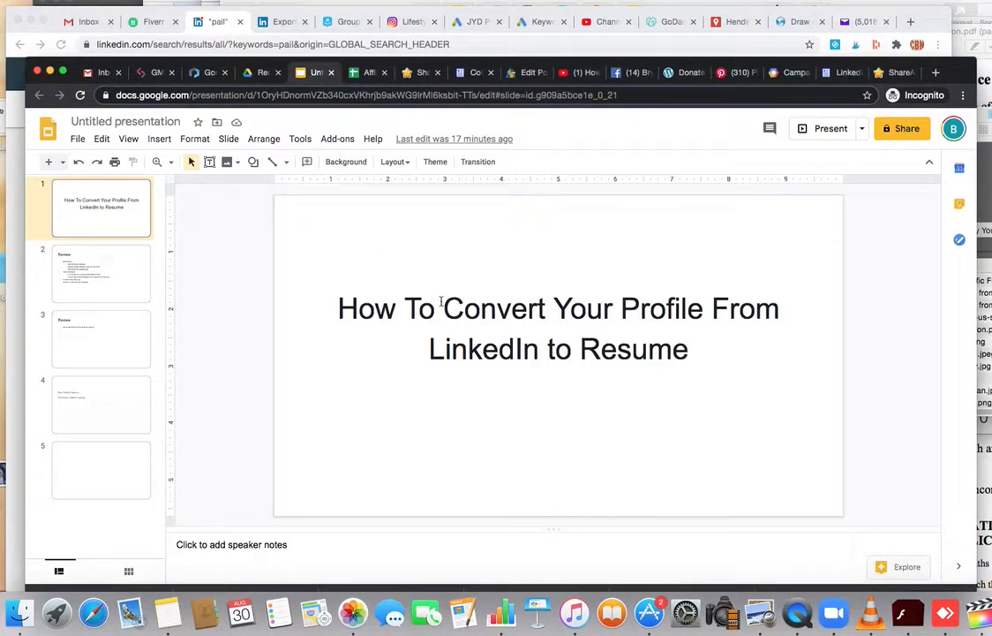